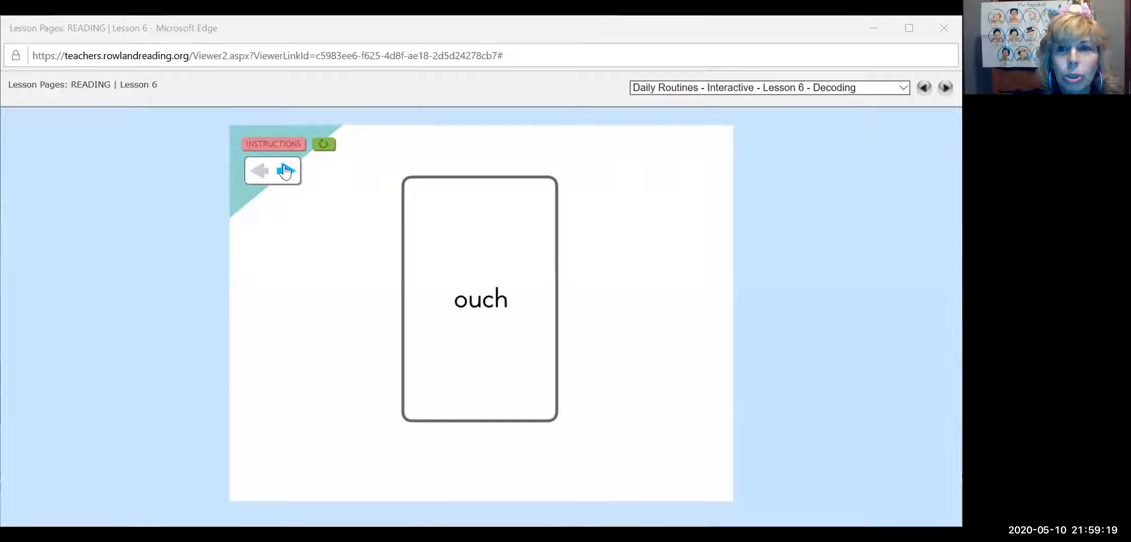
# - Step through the decoding cards couch, crouch, tower, power, shower and flower, then advance to Spelling
pyautogui.click(286, 170)
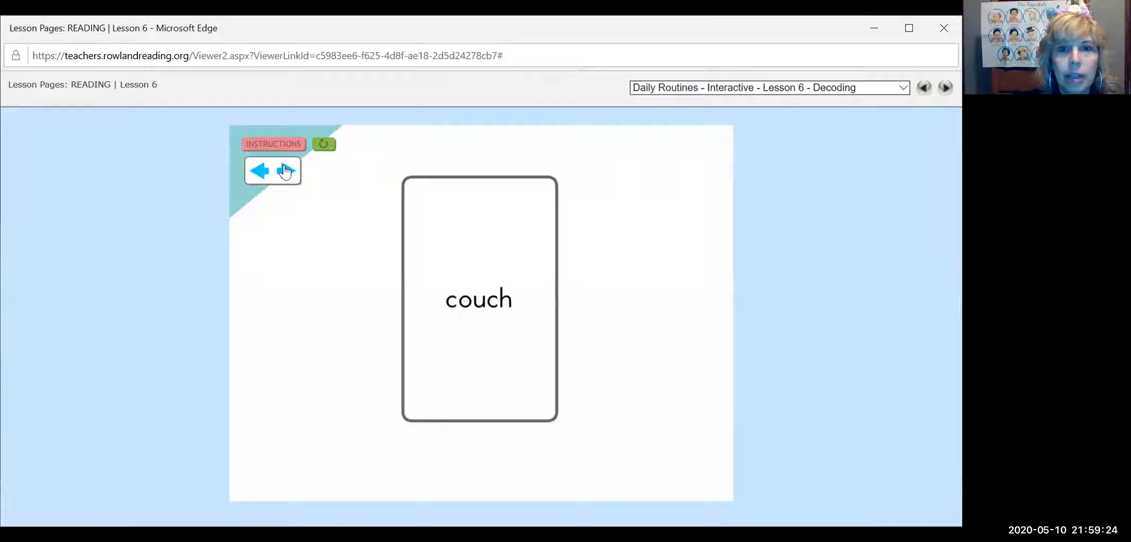
pyautogui.click(286, 170)
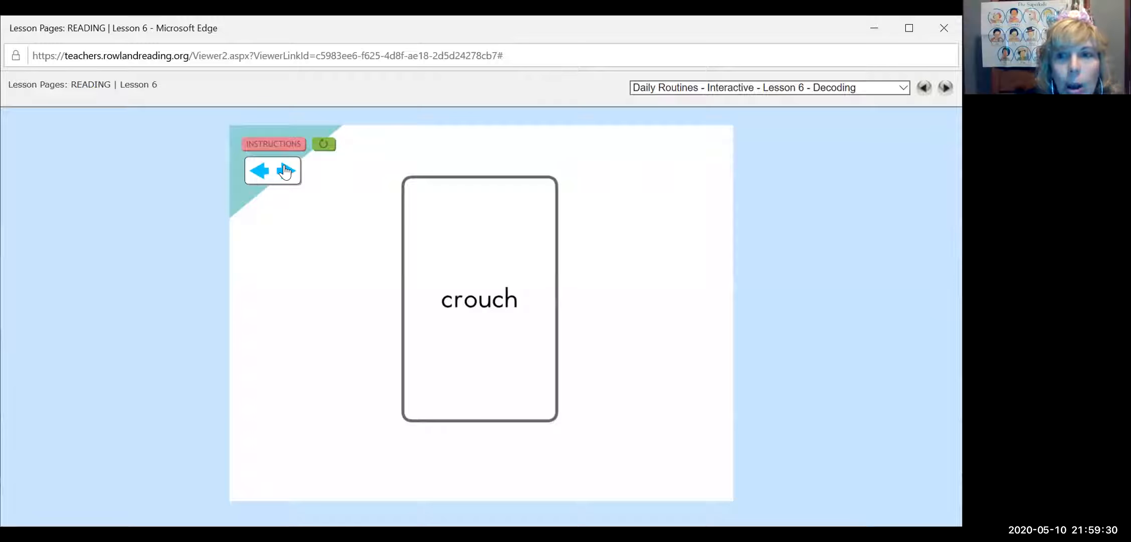
pyautogui.click(286, 170)
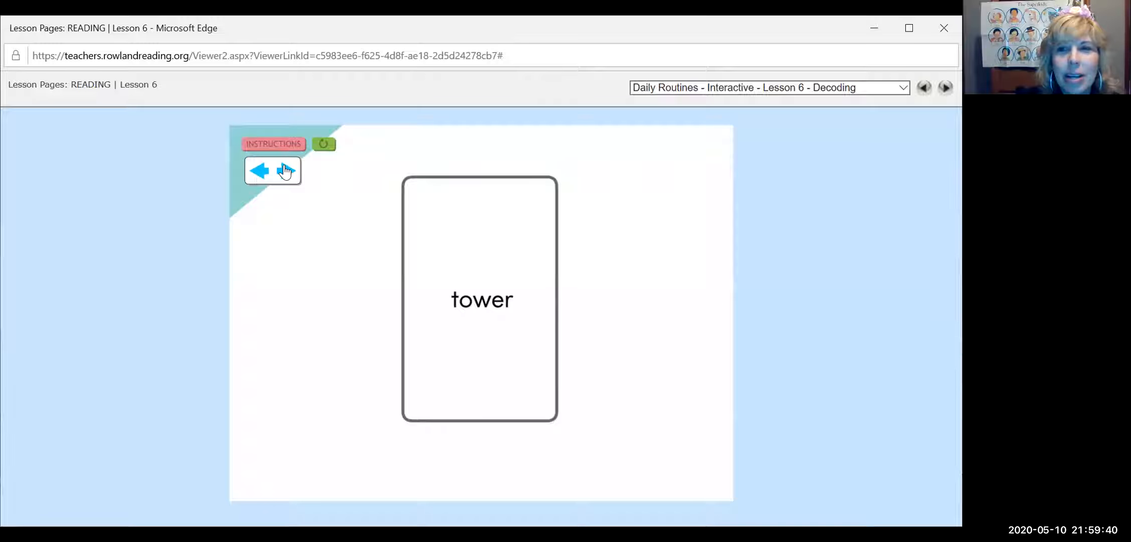
pyautogui.click(286, 171)
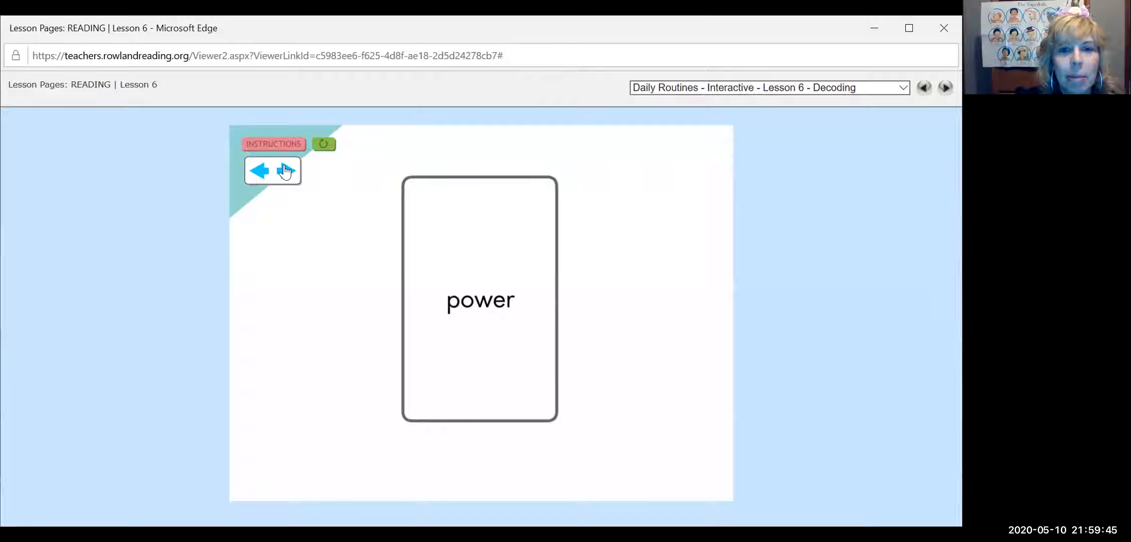
pyautogui.click(285, 171)
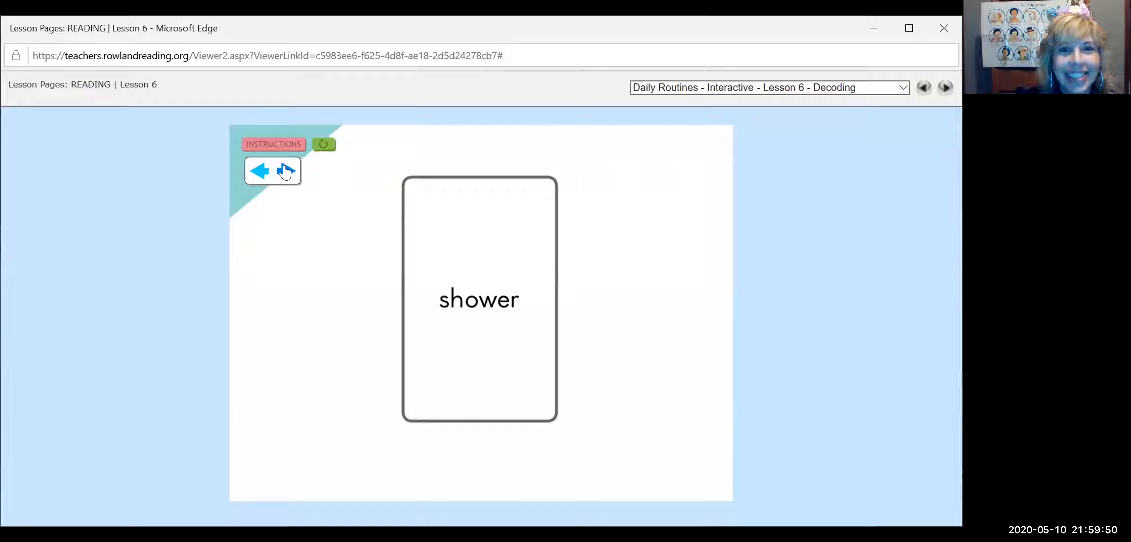
pyautogui.click(286, 171)
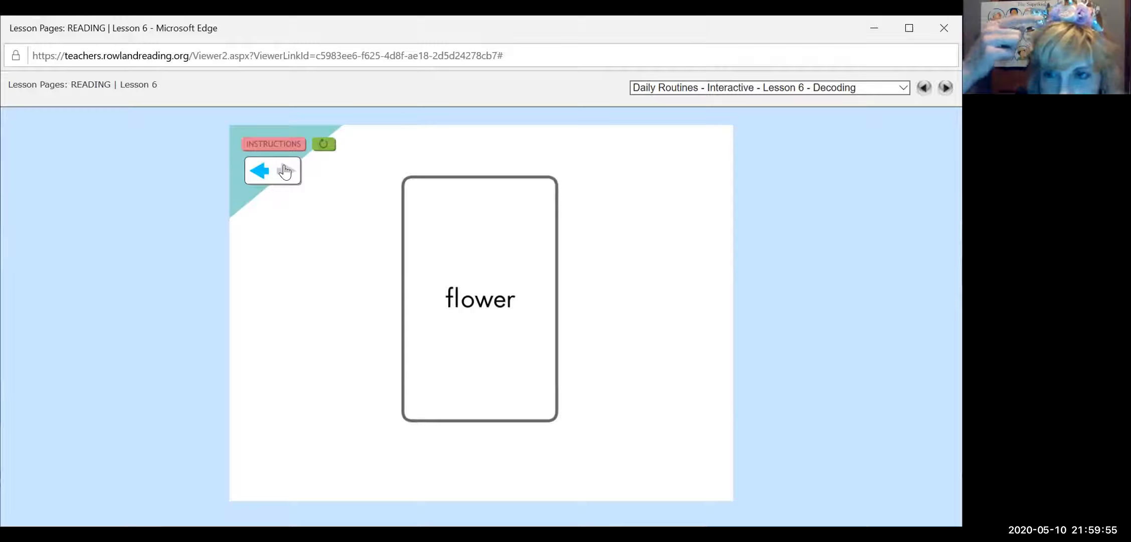
pyautogui.click(945, 88)
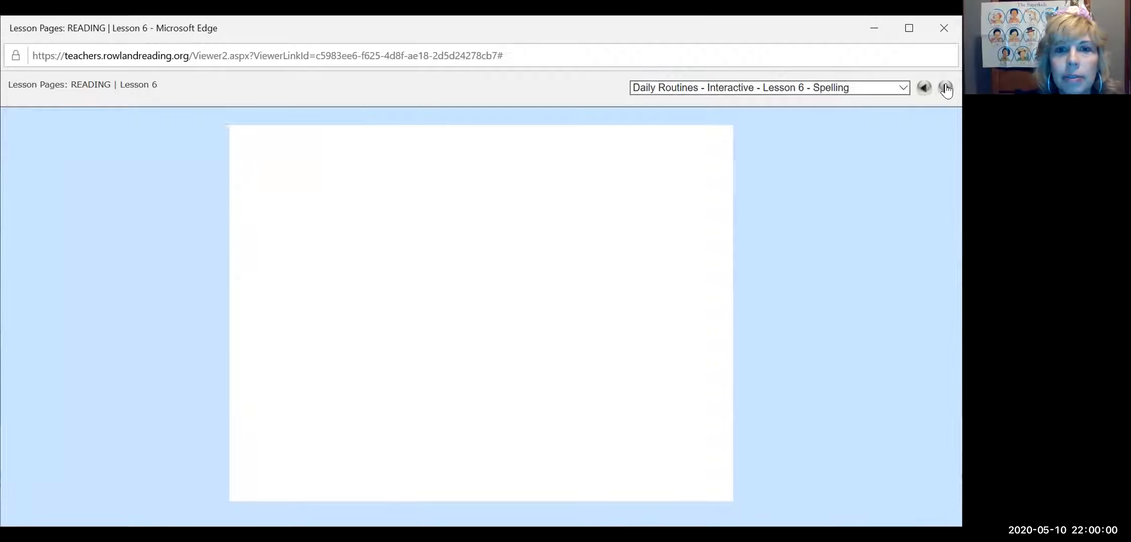
# - Play the four spelling words, reveal the flower sentence answer, then advance to Handwriting
pyautogui.click(946, 88)
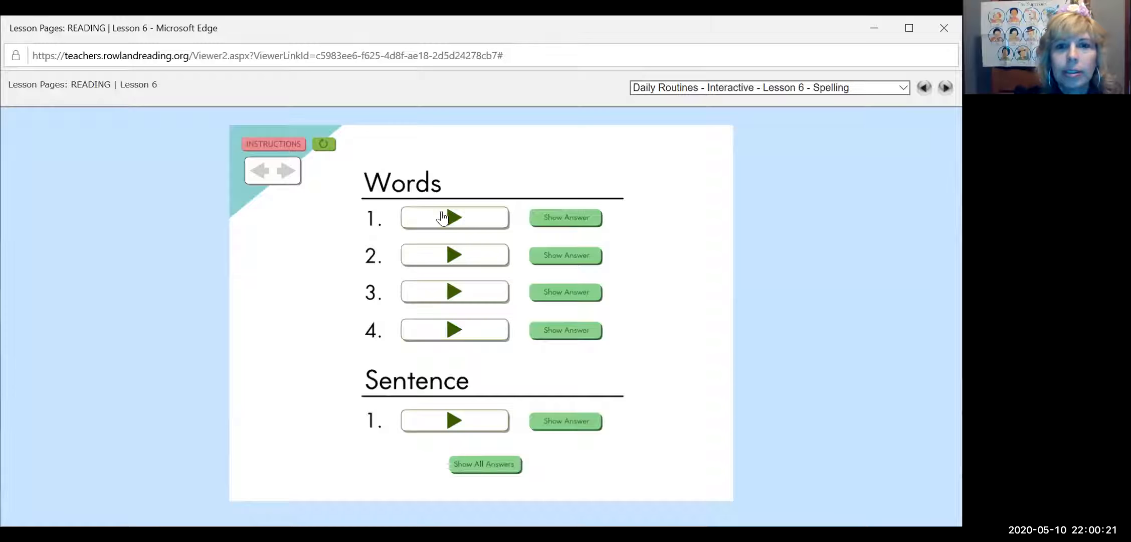
pyautogui.click(566, 218)
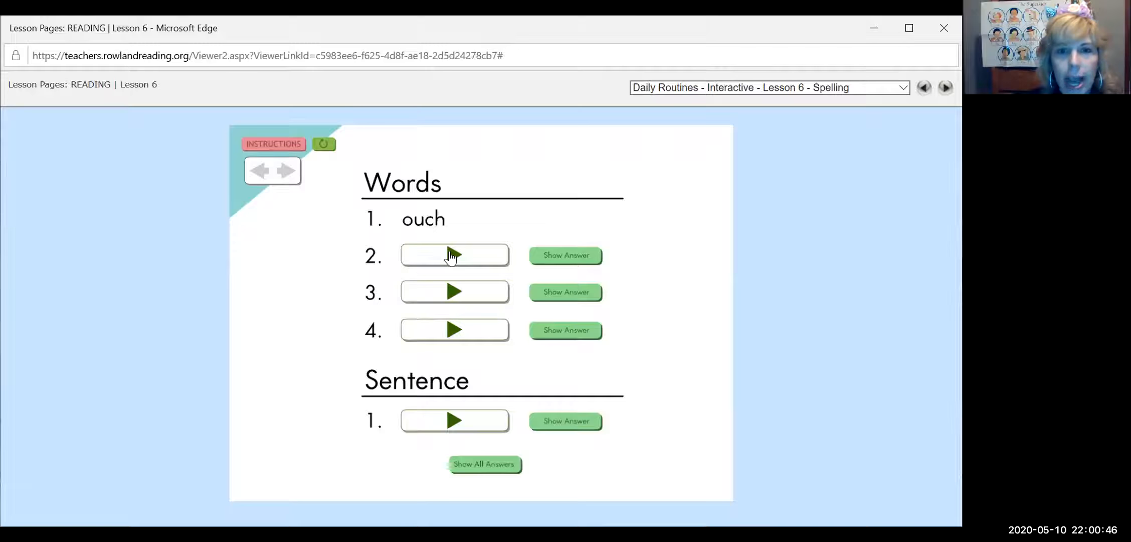
pyautogui.click(565, 255)
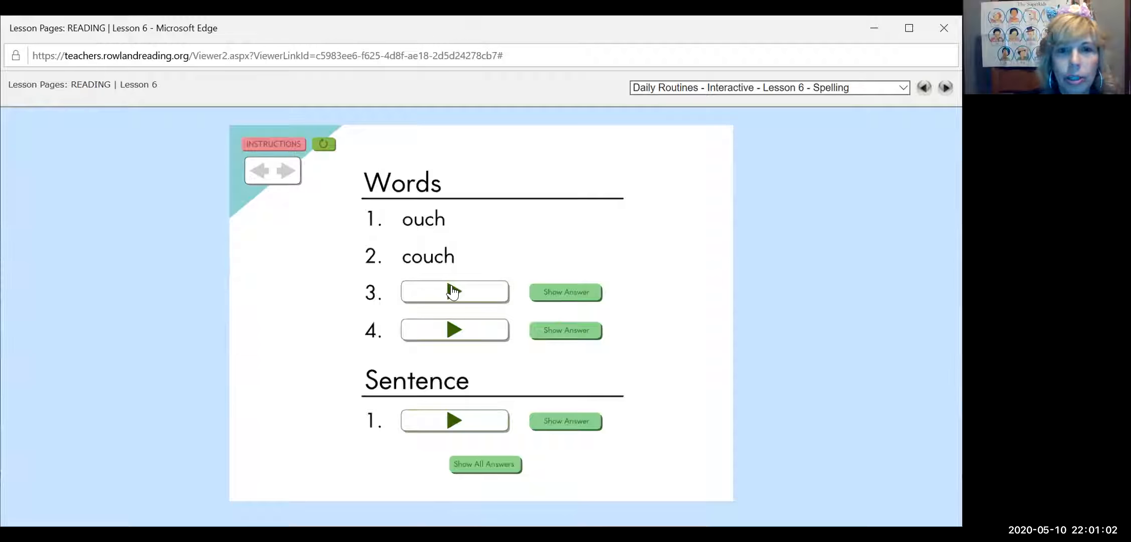
pyautogui.click(566, 291)
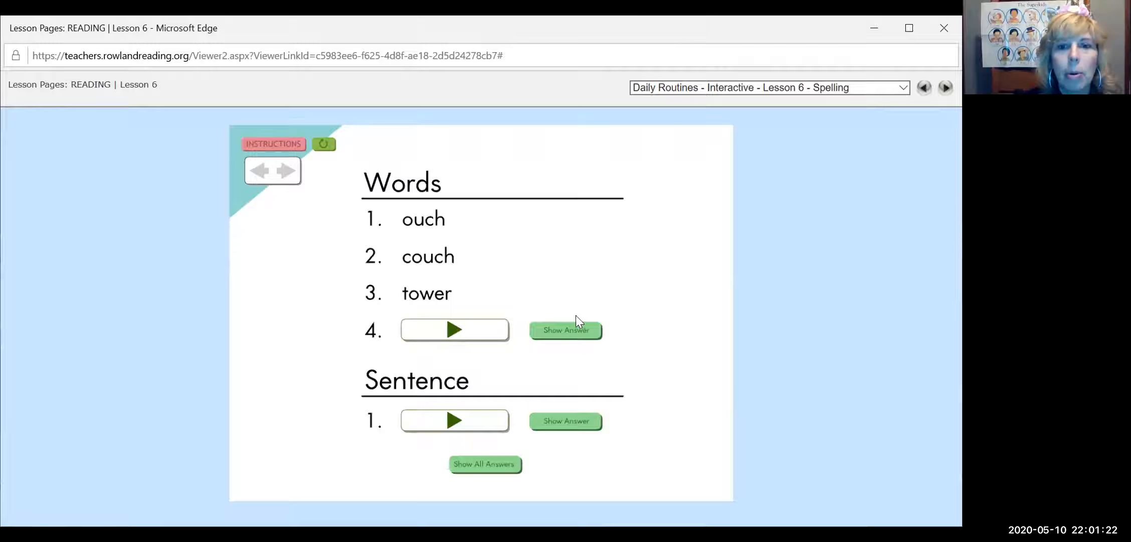
pyautogui.click(565, 329)
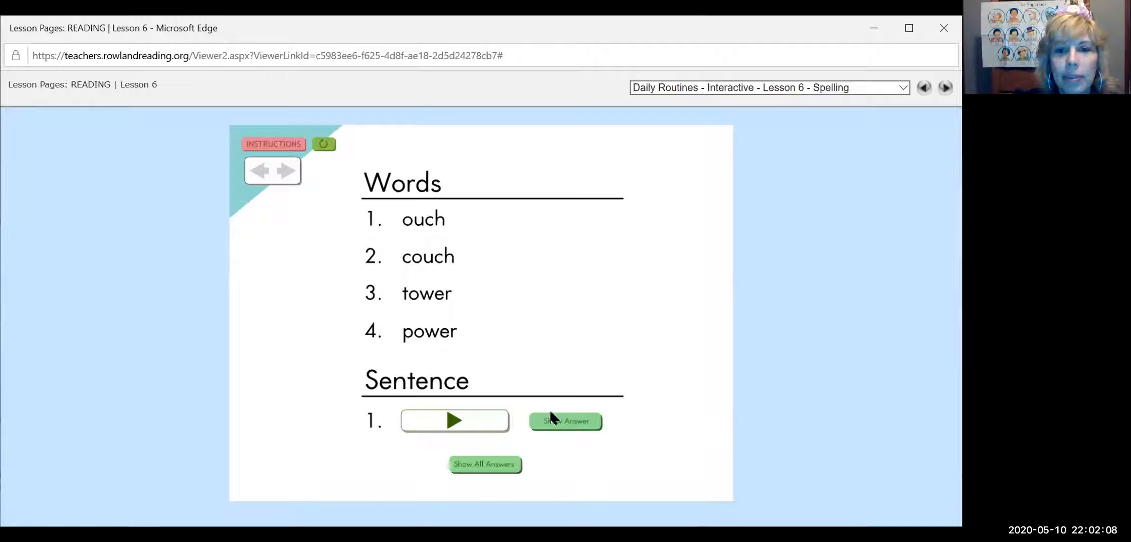
pyautogui.click(566, 420)
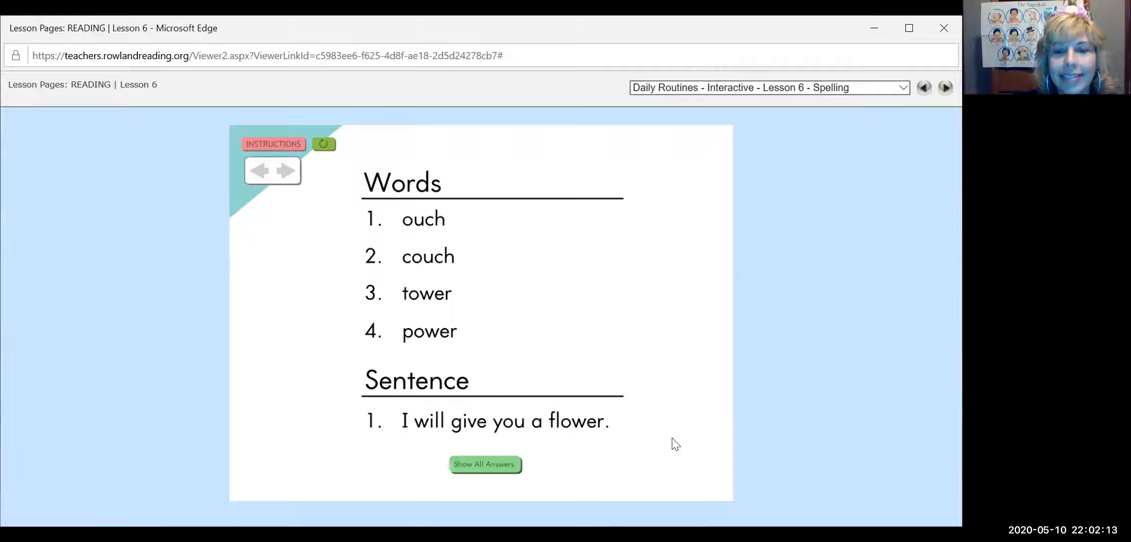
pyautogui.moveTo(591, 432)
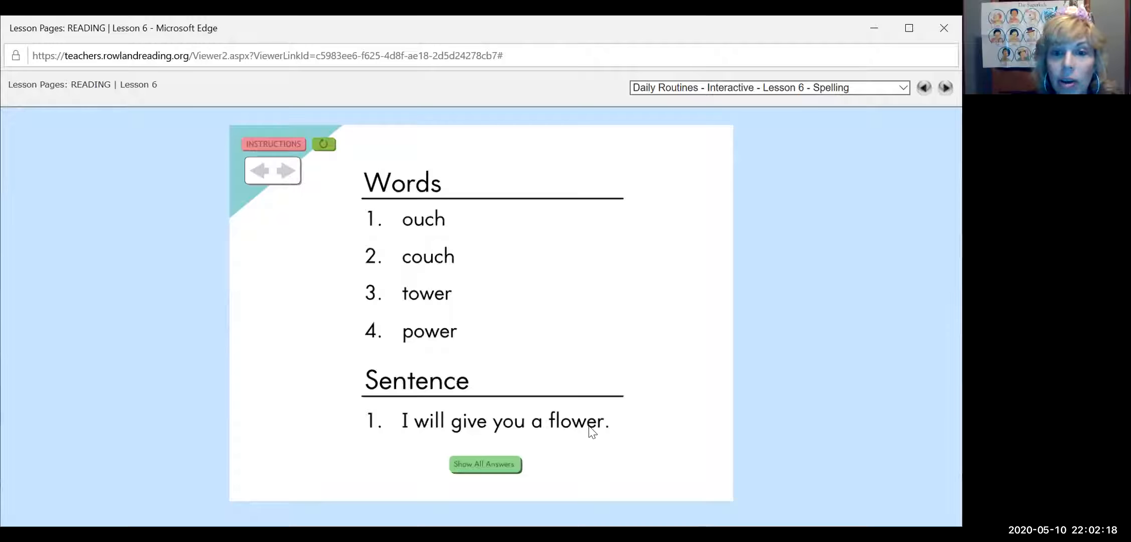
pyautogui.click(286, 170)
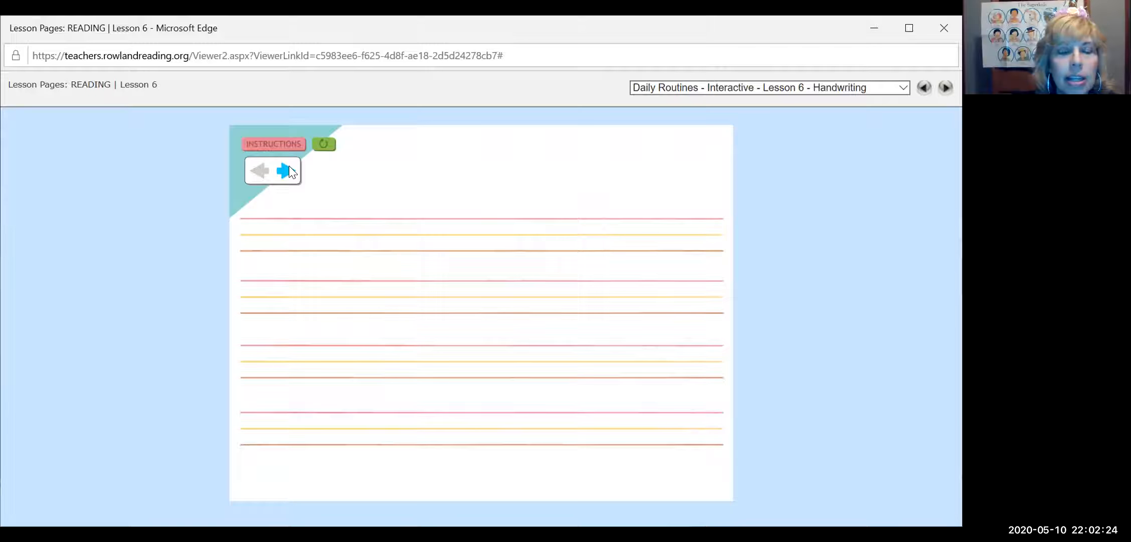
# - Reveal the Hot Rod clarinet handwriting sentence, then advance to Word Work Book page 111
pyautogui.click(286, 171)
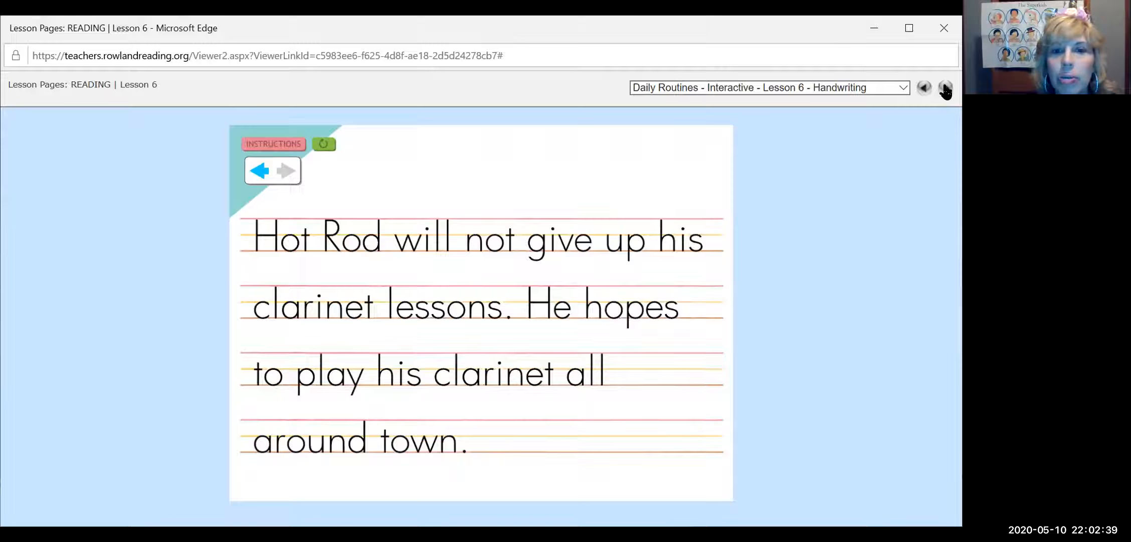
pyautogui.click(946, 87)
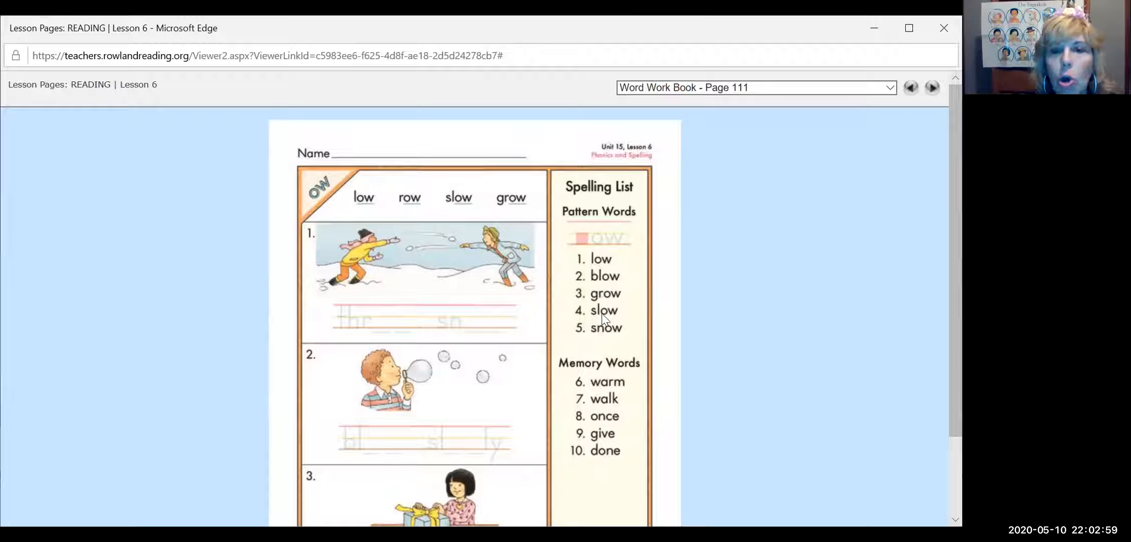
pyautogui.moveTo(641, 339)
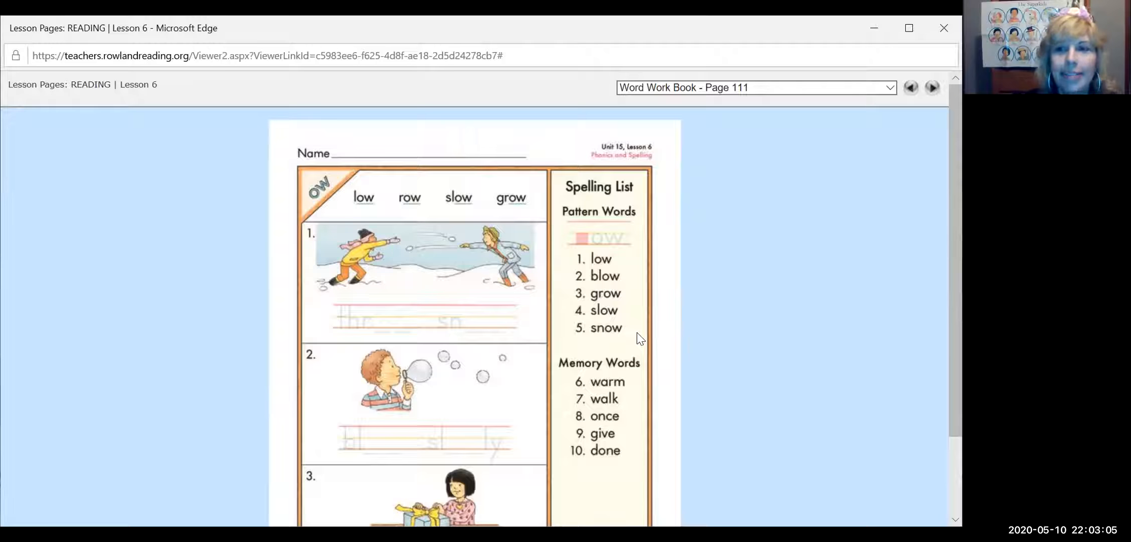
pyautogui.moveTo(616, 424)
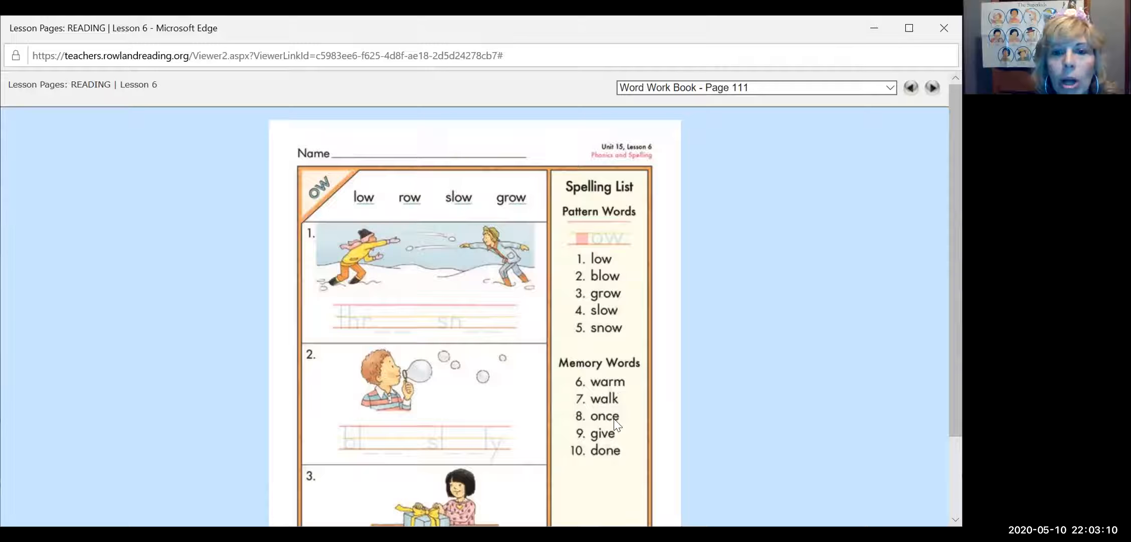
pyautogui.moveTo(614, 277)
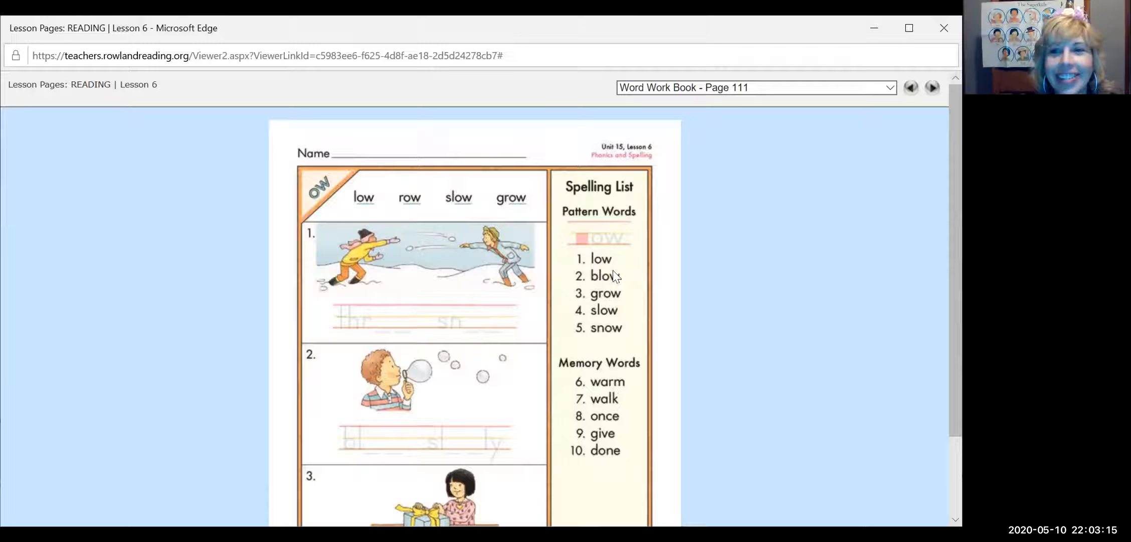
pyautogui.moveTo(610, 384)
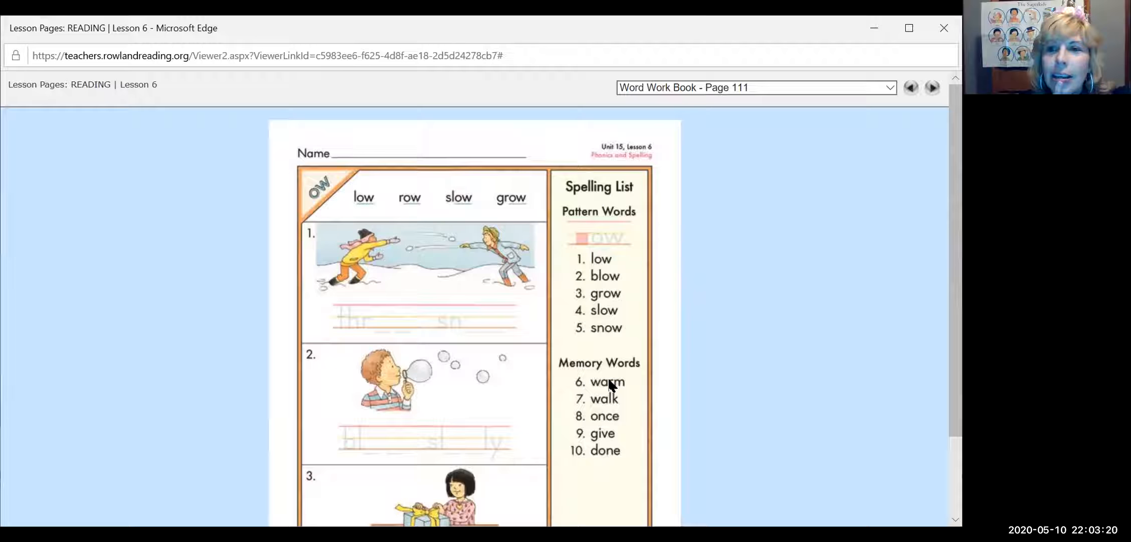
pyautogui.moveTo(482, 386)
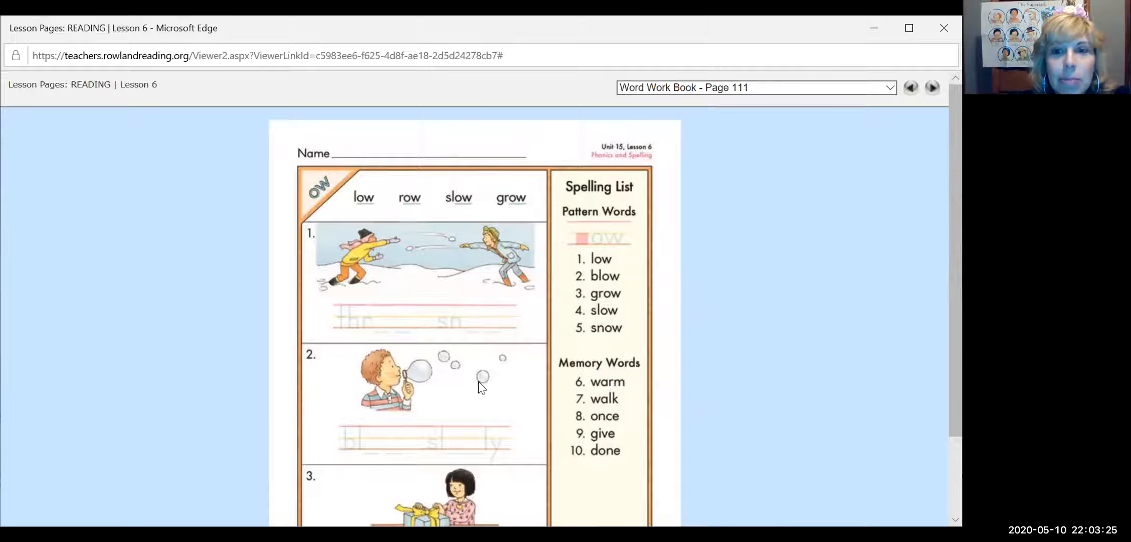
pyautogui.moveTo(451, 200)
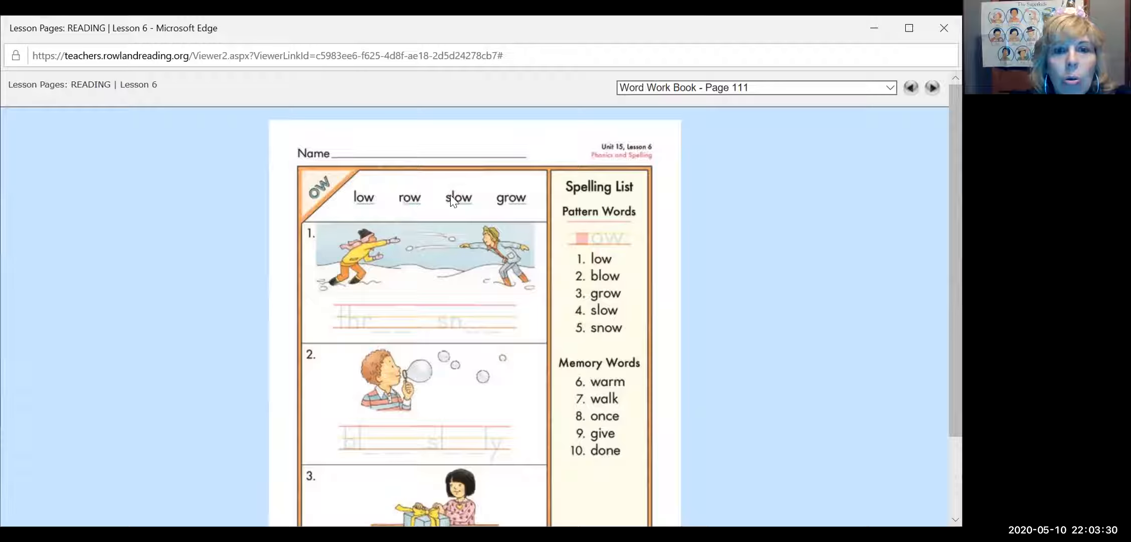
# - Scroll down Word Work Book page 111 to picture 1's writing line
pyautogui.scroll(-3)
pyautogui.write('throw   snow')
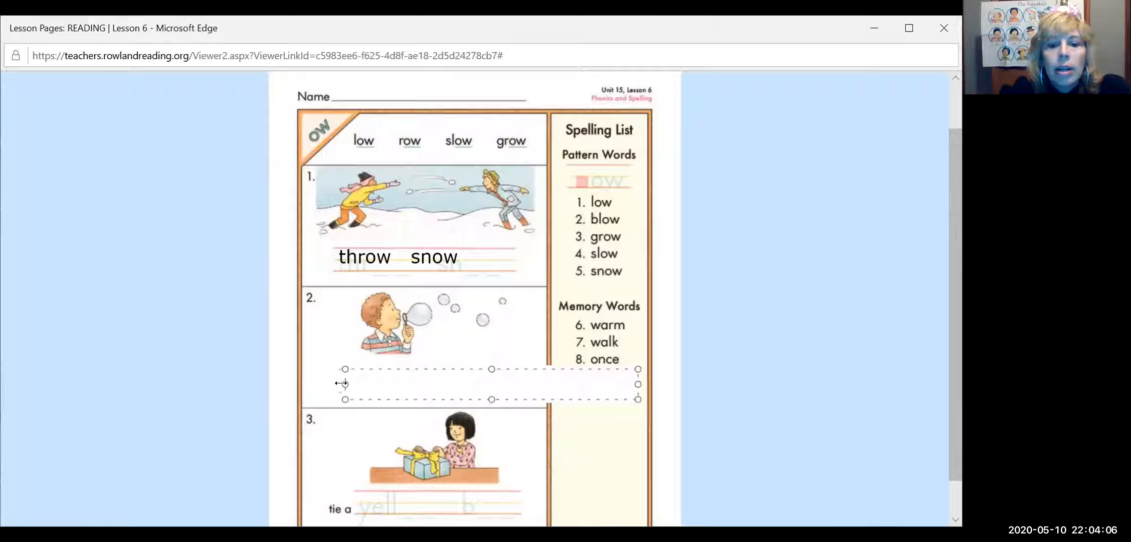
# - Type the worksheet answers 'blow slowly', 'yellow', 'bow' and 'snow' on page 111
pyautogui.write('blow slowly')
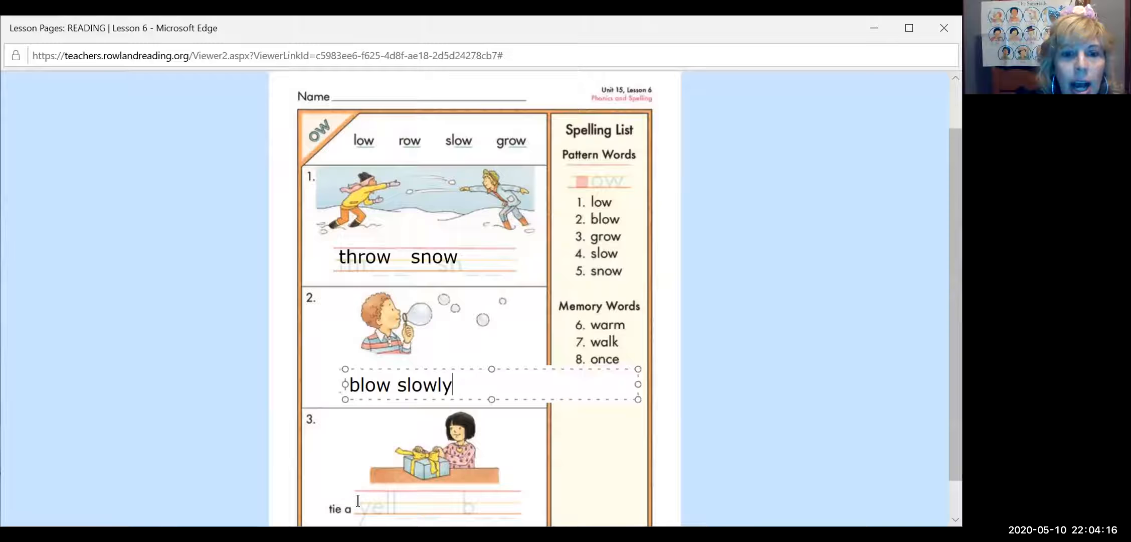
pyautogui.write('yellow')
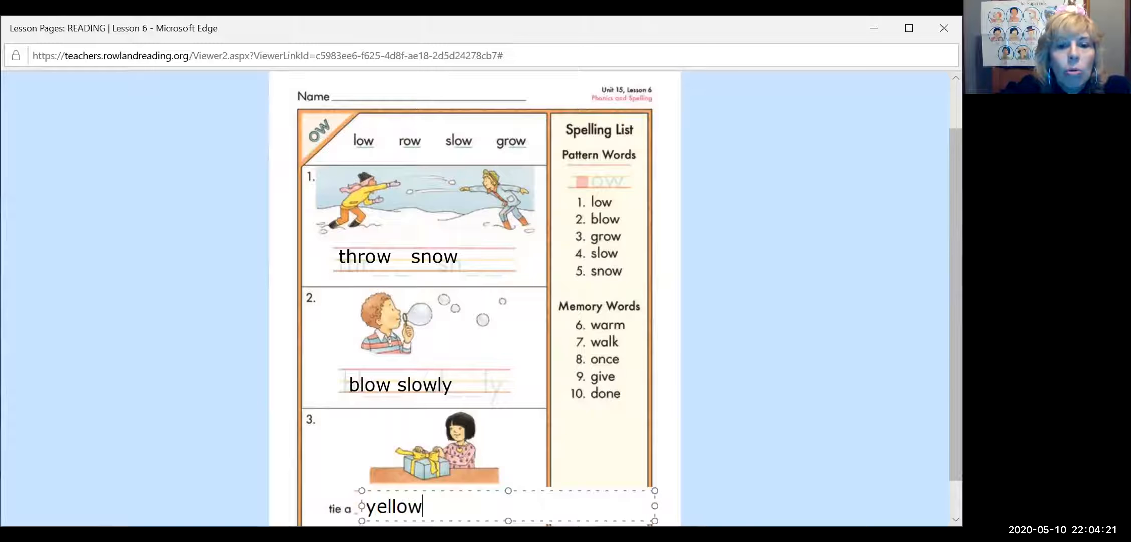
pyautogui.write('bow')
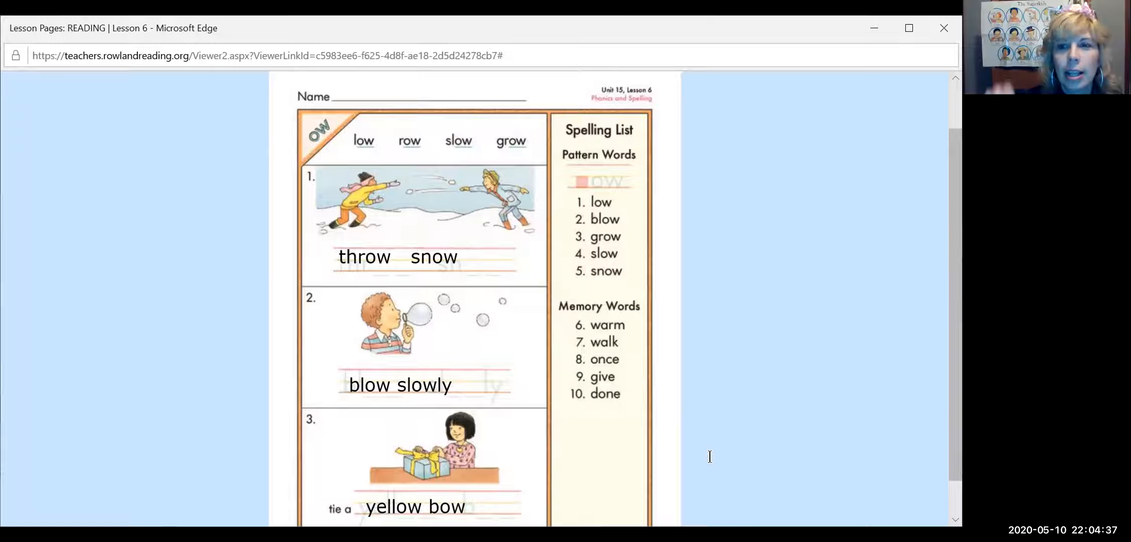
pyautogui.moveTo(571, 173)
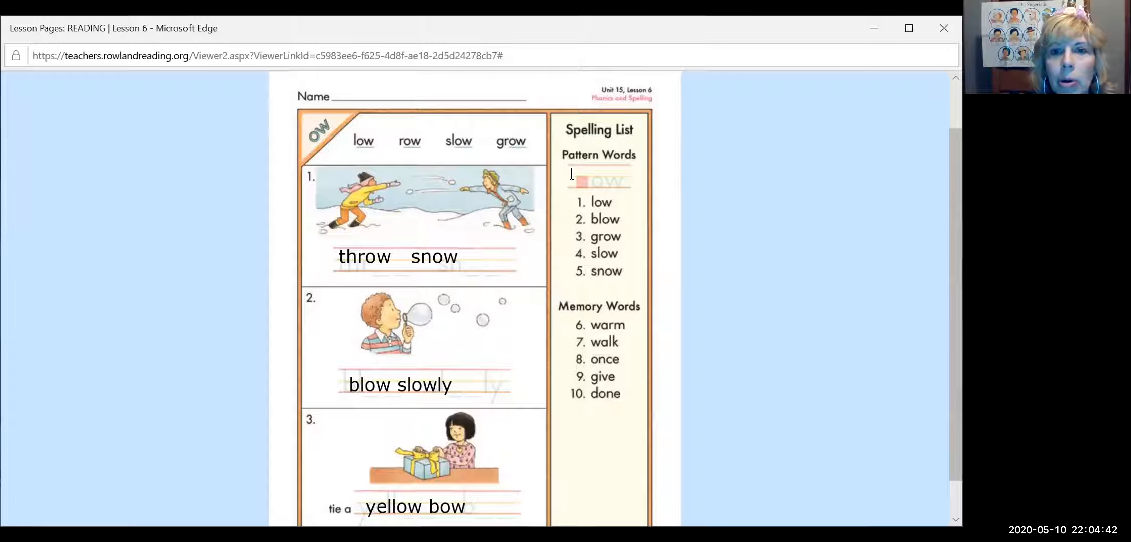
pyautogui.write('snow')
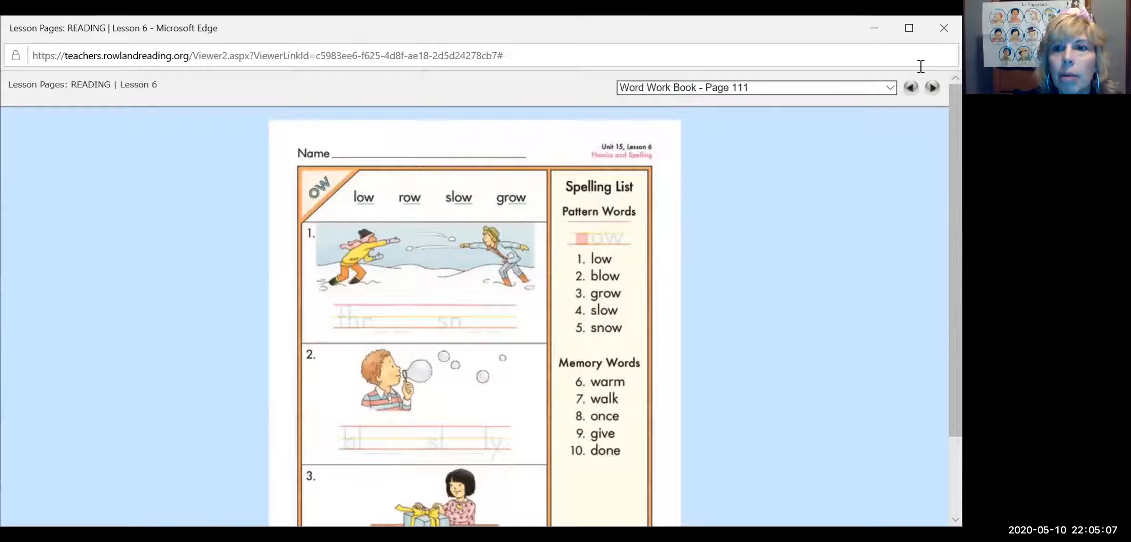
# - Advance past the bow Sound-Spelling Card to the long o Phoneme Pronunciation Guide
pyautogui.click(931, 87)
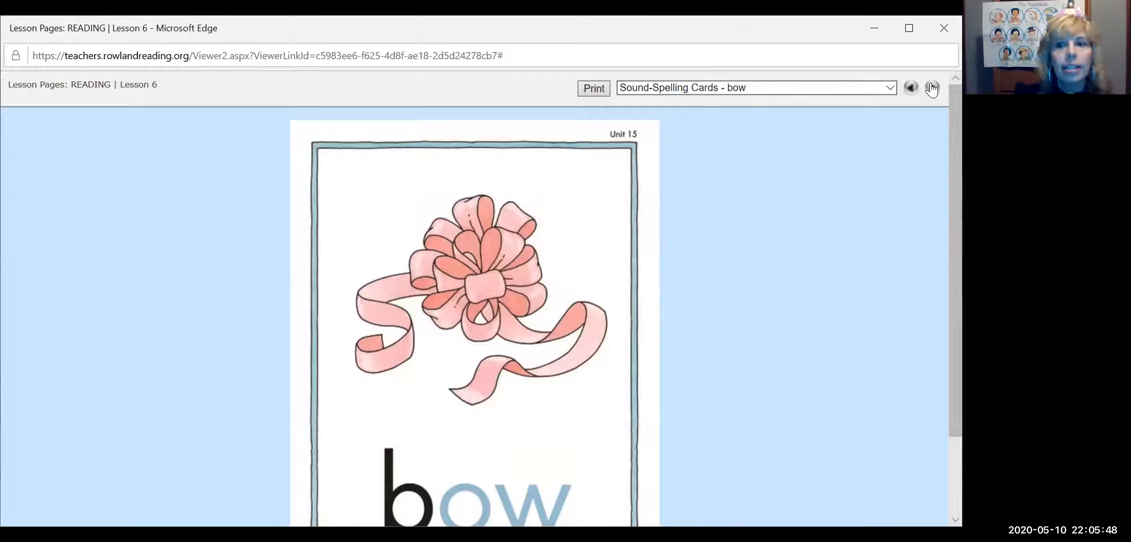
pyautogui.click(933, 87)
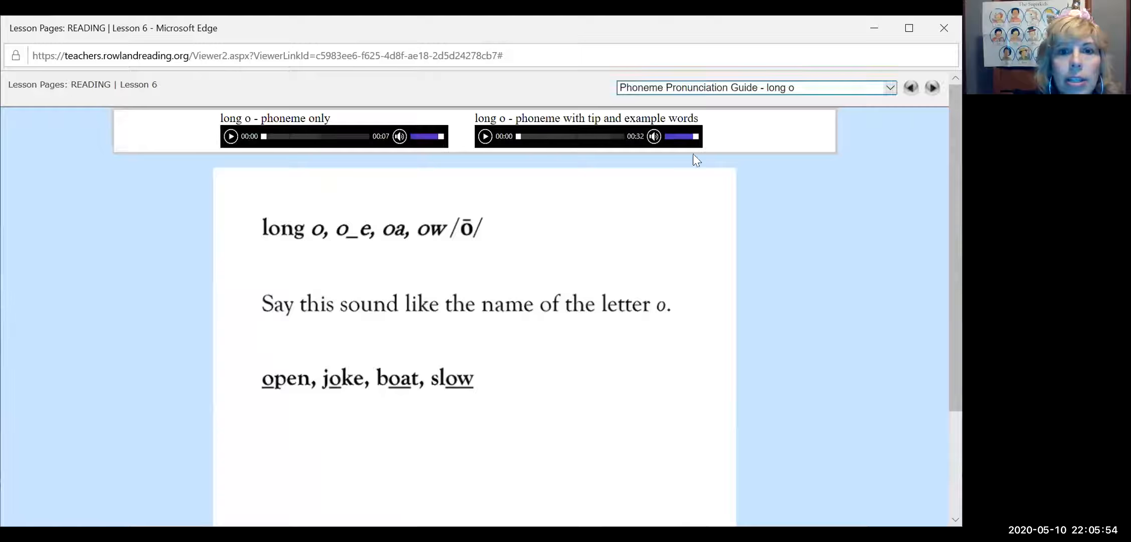
# - Play the 'long o - phoneme with tip and example words' recording
pyautogui.click(485, 135)
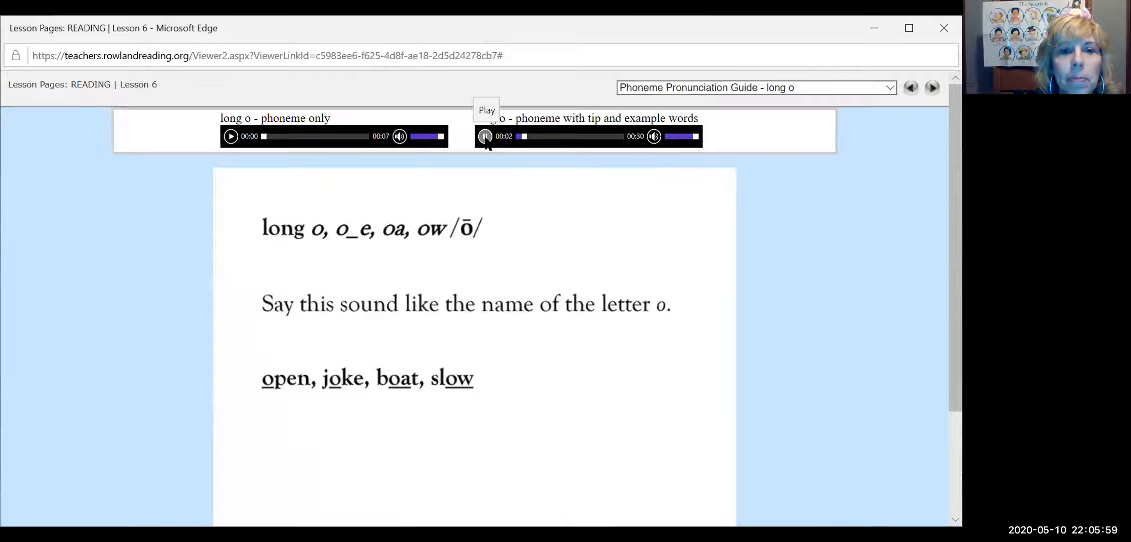
pyautogui.click(485, 135)
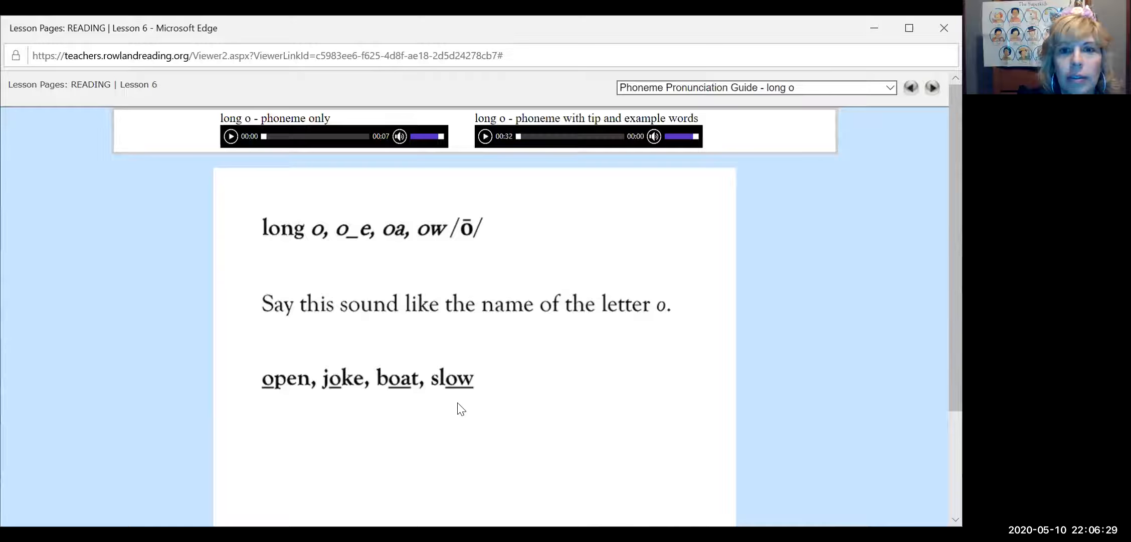
pyautogui.moveTo(624, 273)
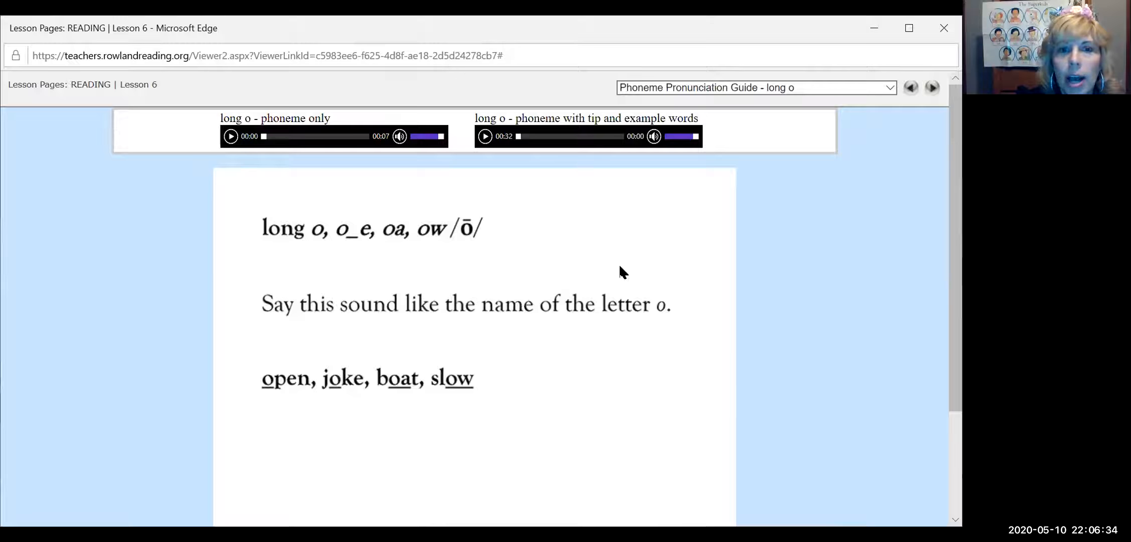
# - Advance through the Unit 15 contents page to the Summer Snow story on Reader page 179
pyautogui.click(932, 88)
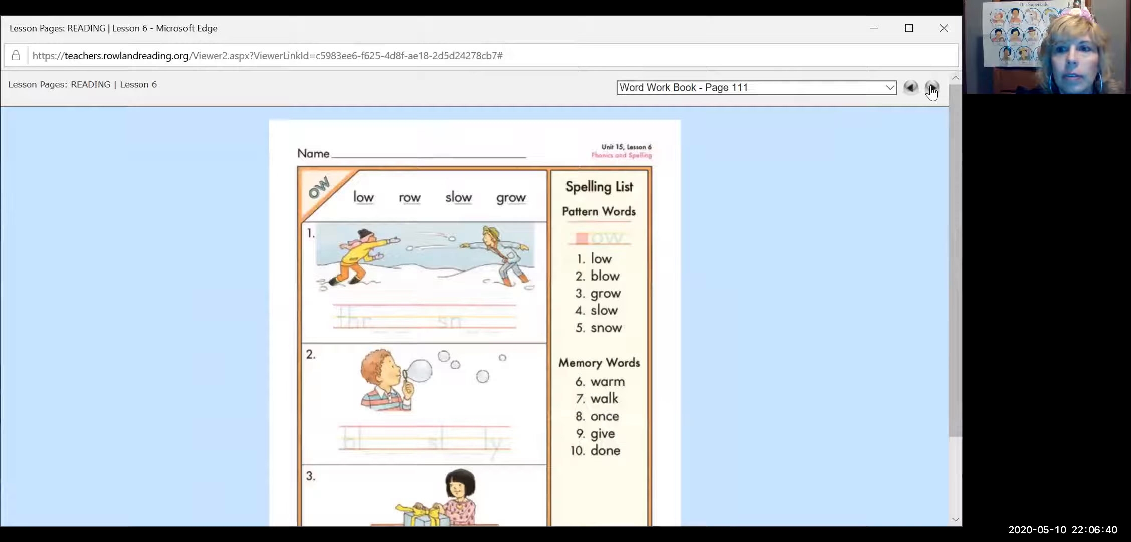
pyautogui.click(932, 87)
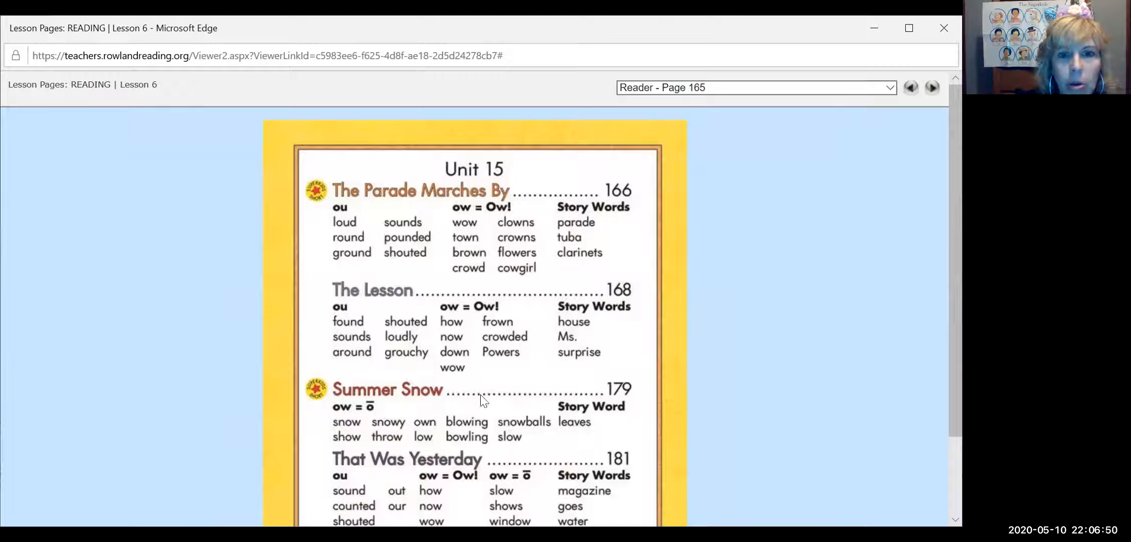
pyautogui.moveTo(354, 433)
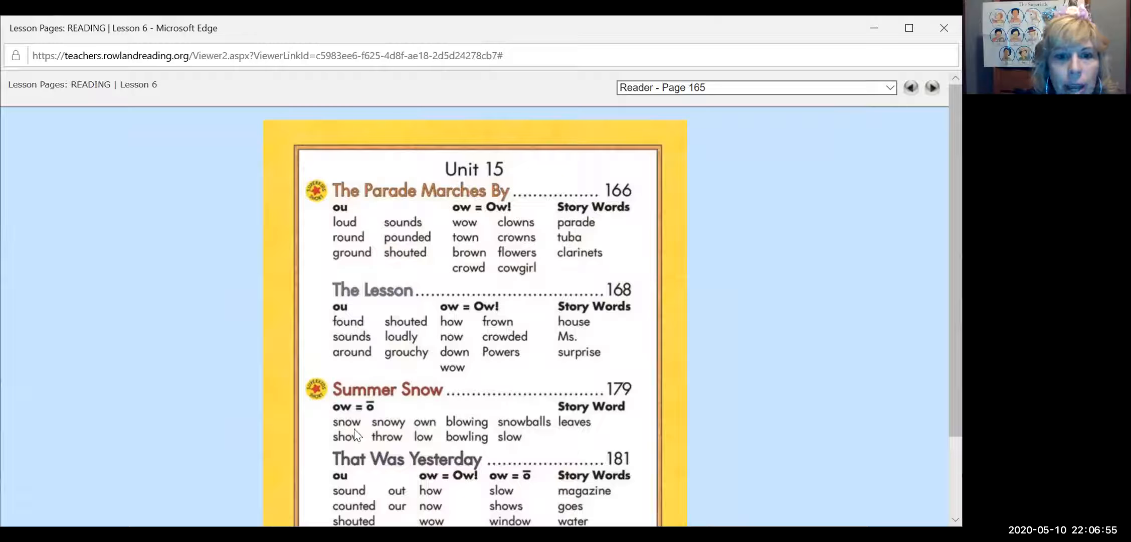
pyautogui.moveTo(503, 432)
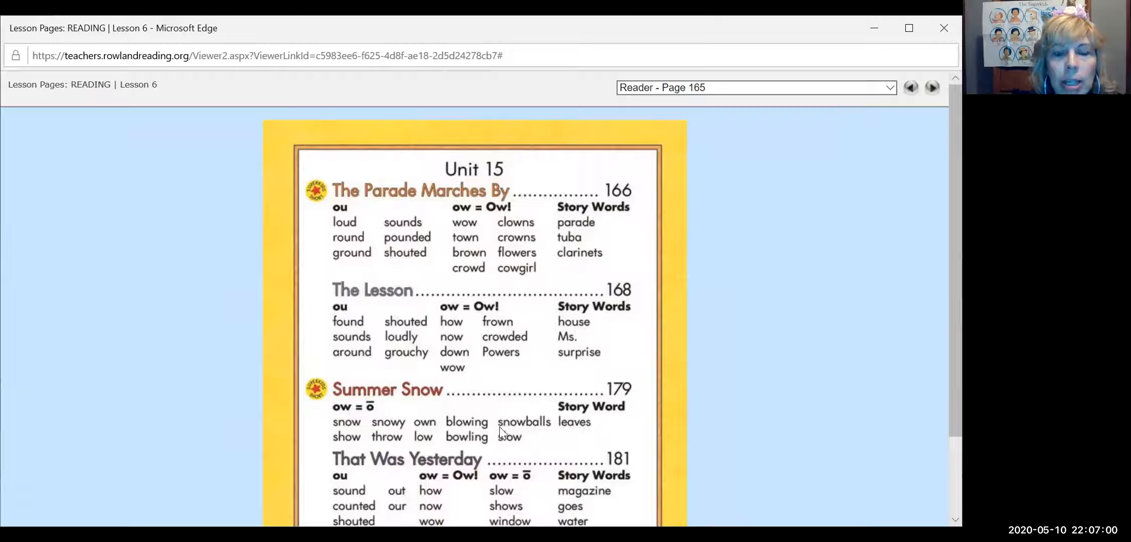
pyautogui.moveTo(462, 447)
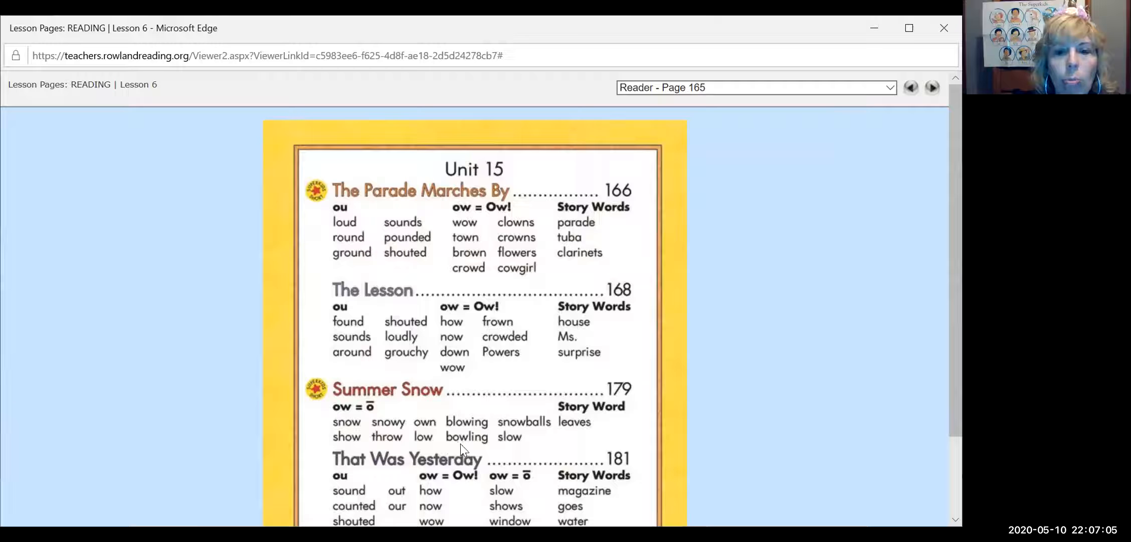
pyautogui.click(932, 87)
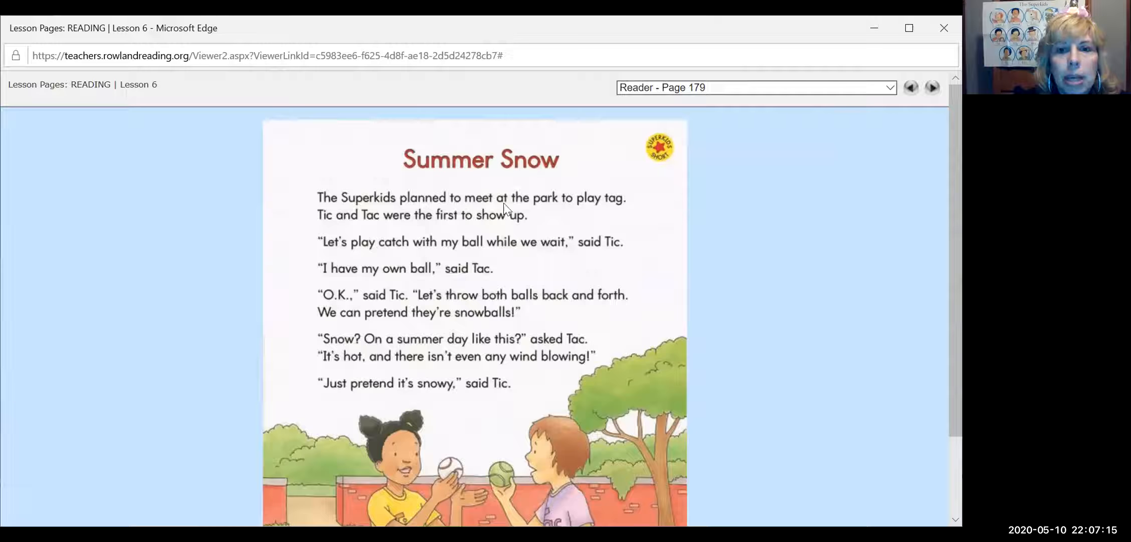
pyautogui.moveTo(527, 222)
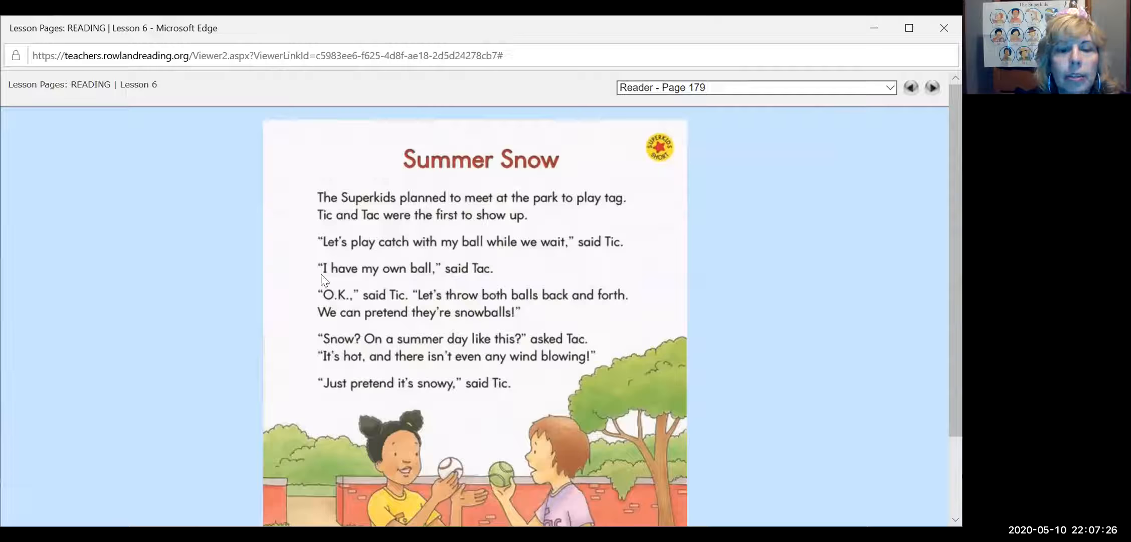
pyautogui.moveTo(446, 303)
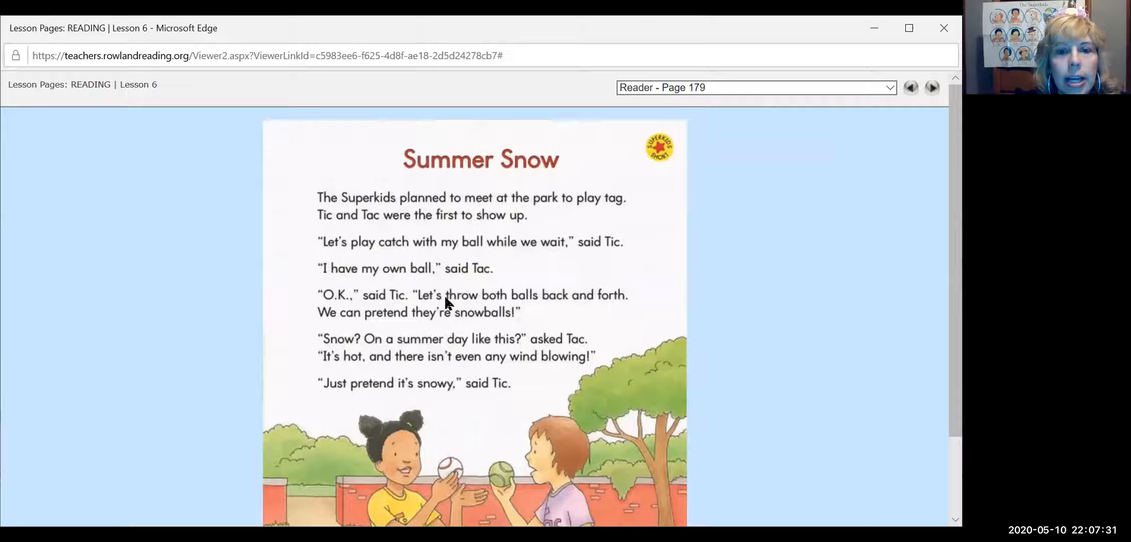
pyautogui.moveTo(487, 321)
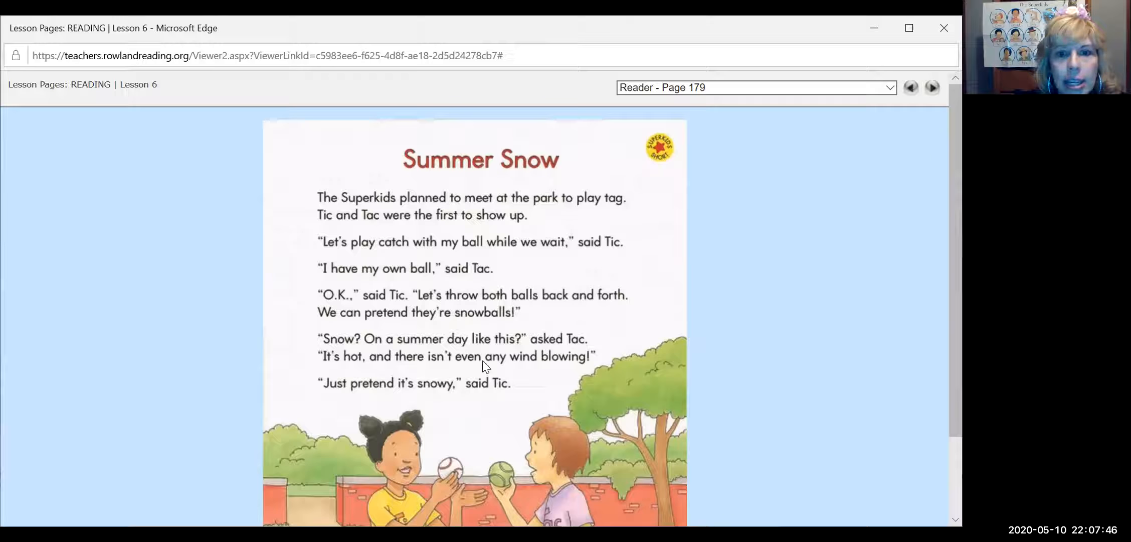
pyautogui.moveTo(549, 375)
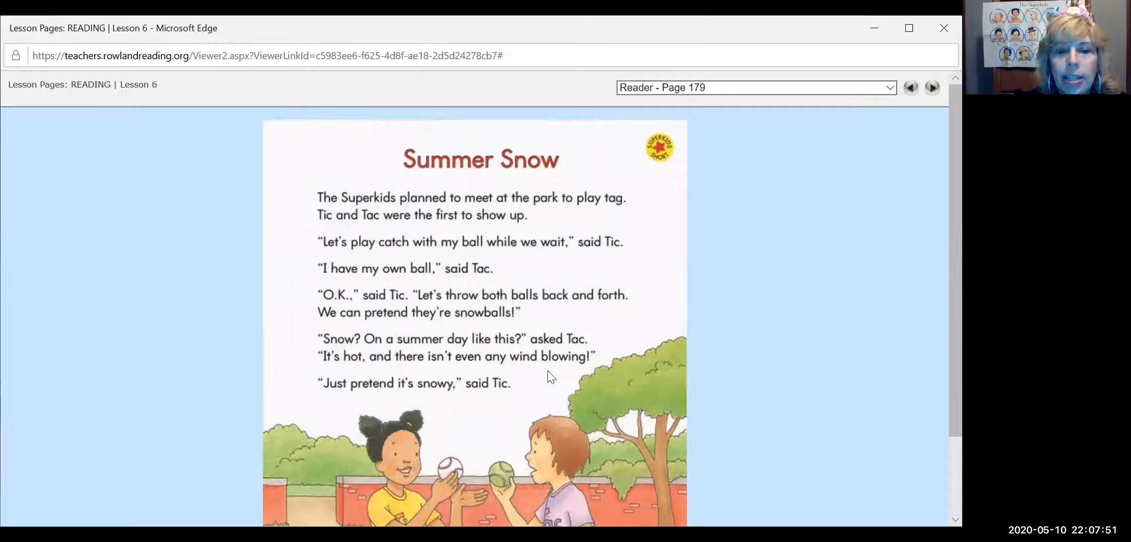
# - Move to Summer Snow Reader page 180 and scroll down through it
pyautogui.click(931, 87)
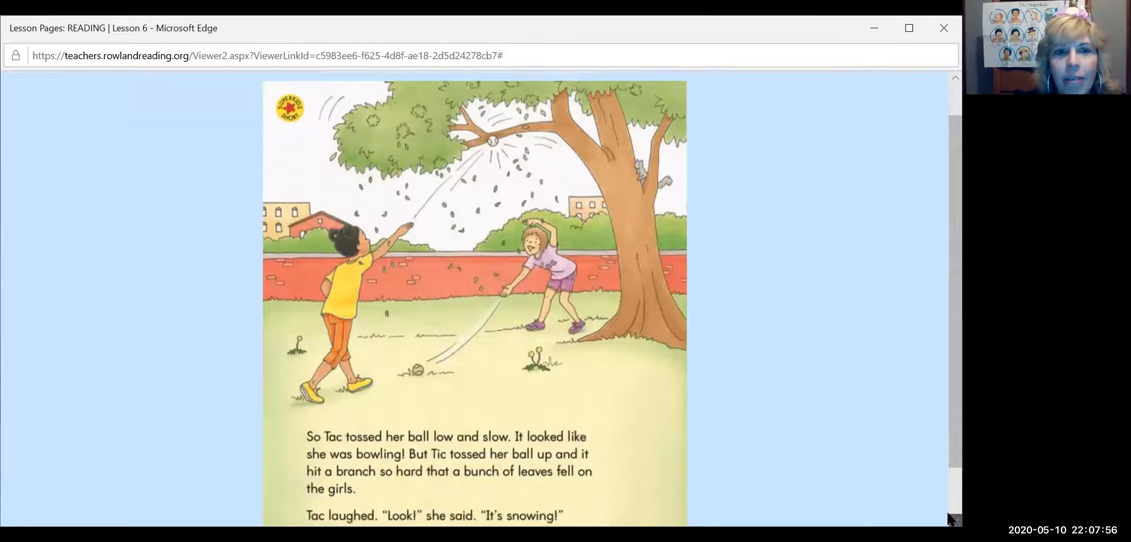
pyautogui.scroll(-3)
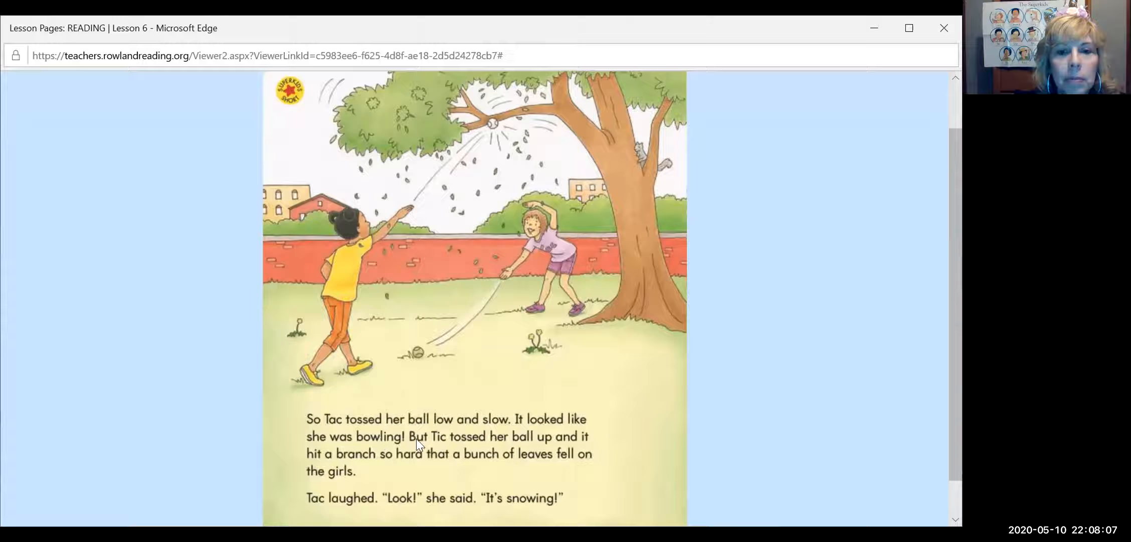
pyautogui.moveTo(579, 467)
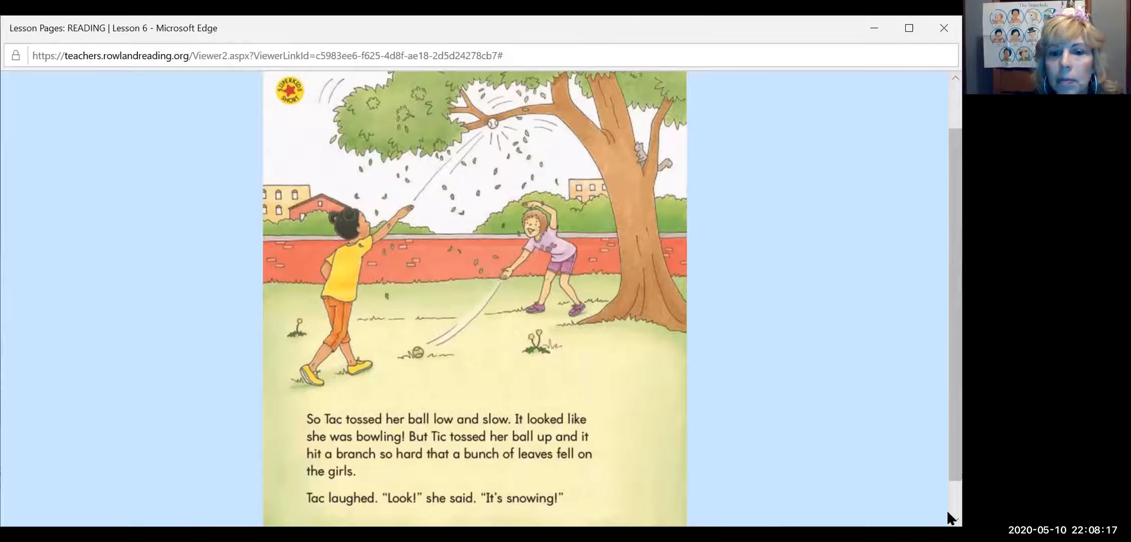
pyautogui.scroll(-3)
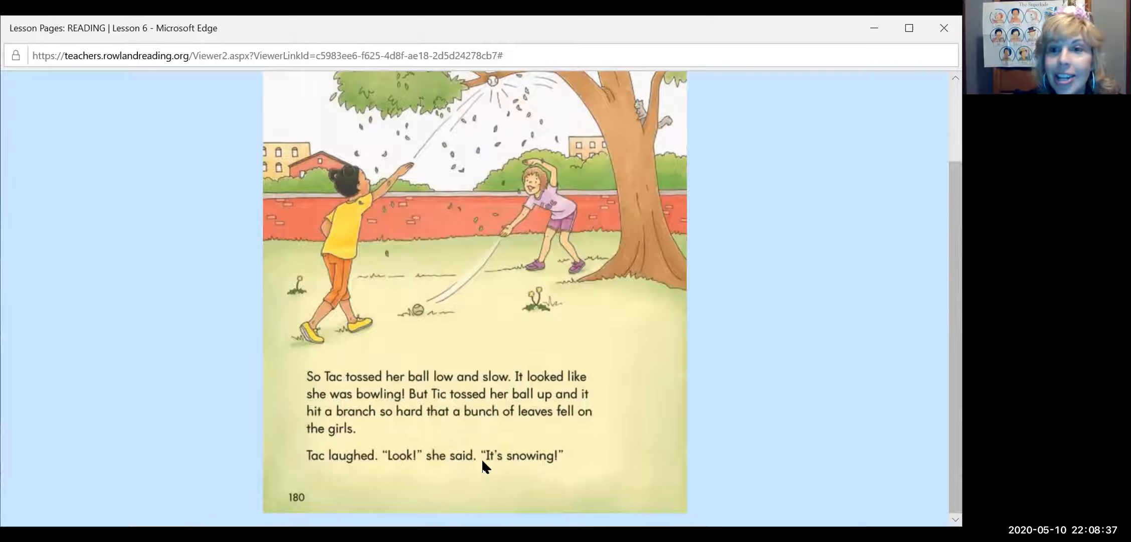
pyautogui.moveTo(495, 421)
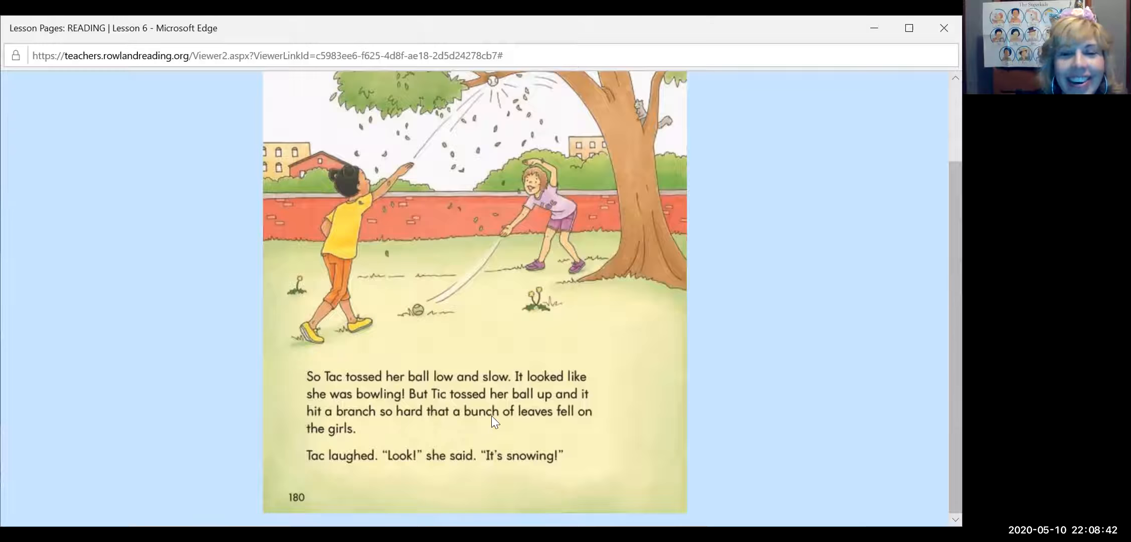
pyautogui.moveTo(477, 115)
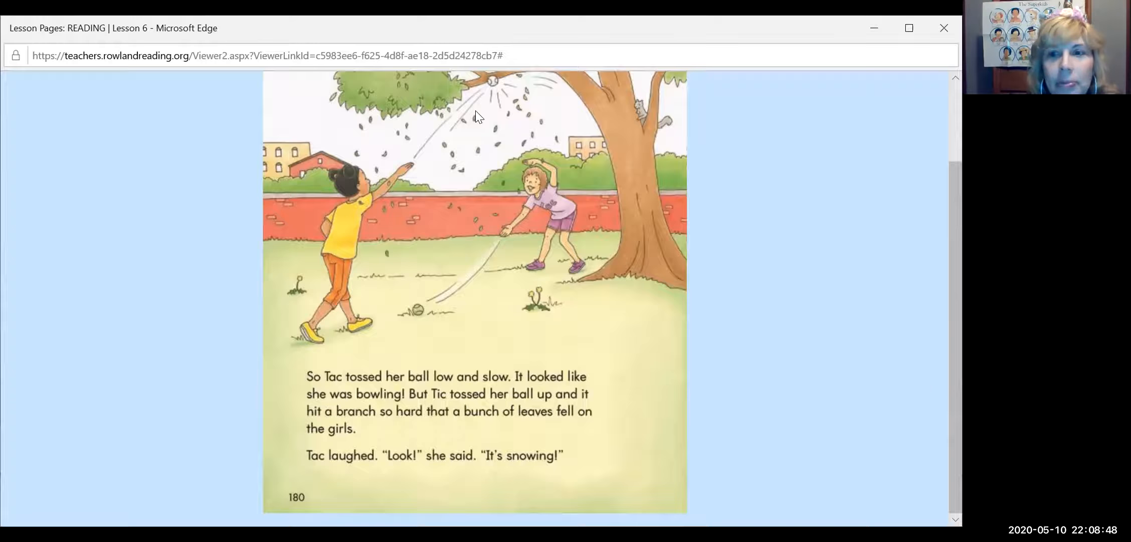
pyautogui.moveTo(719, 280)
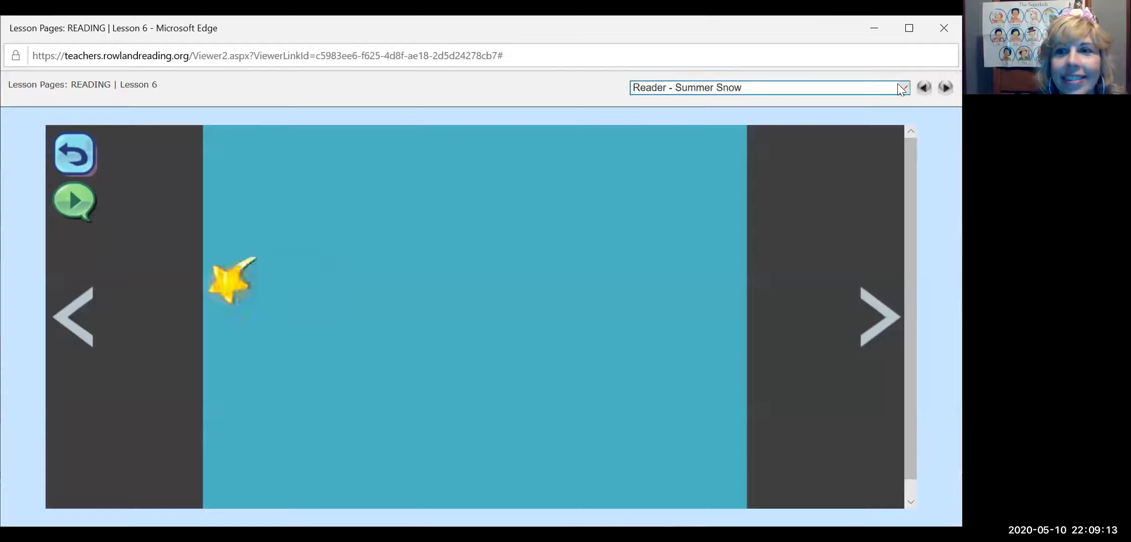
# - Open the spoiled Words to Know card from the resource list, then show scatter and scowl
pyautogui.click(901, 87)
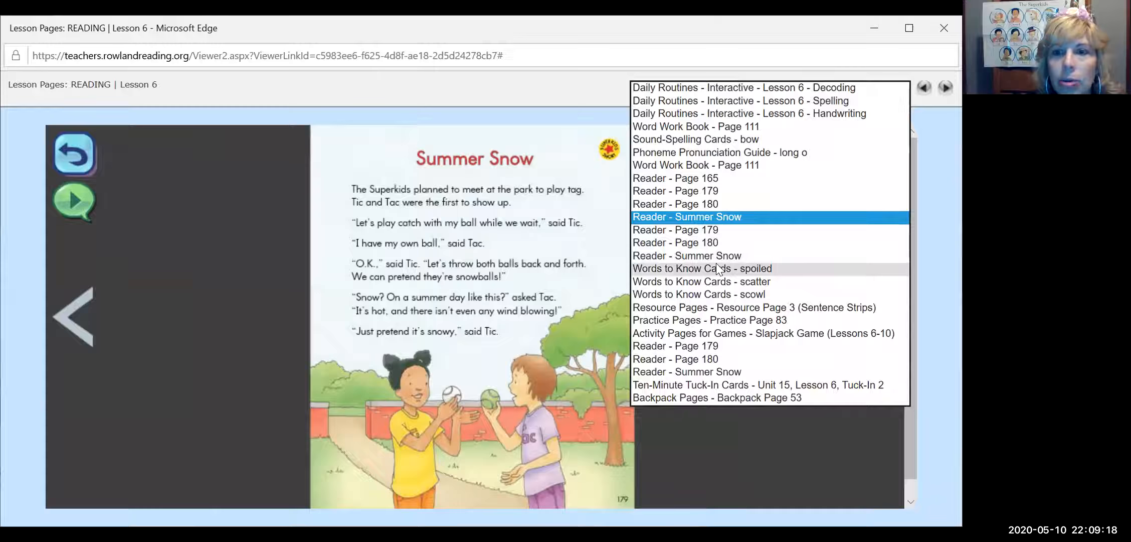
pyautogui.click(703, 267)
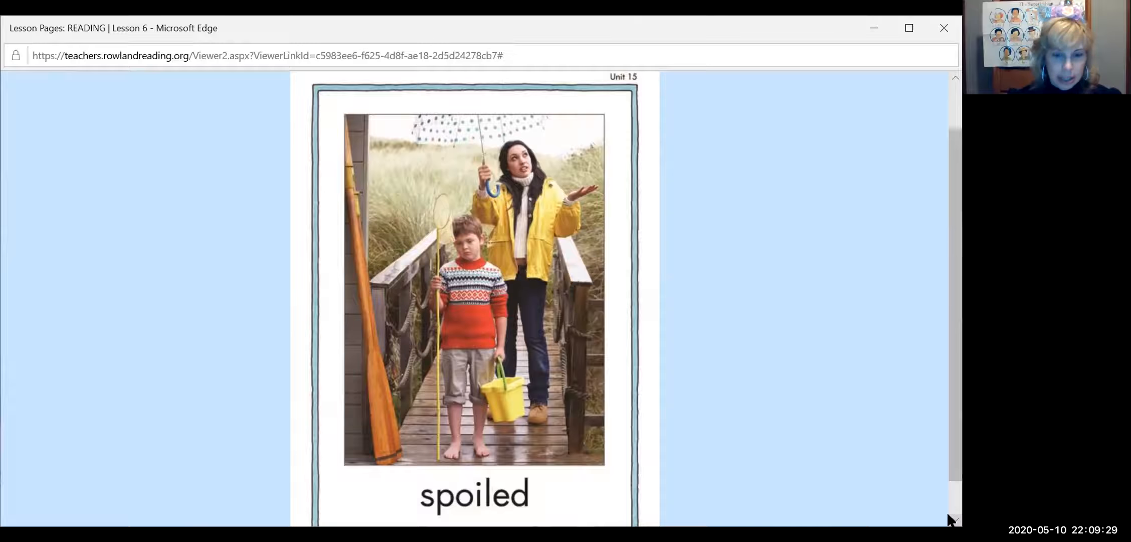
pyautogui.moveTo(729, 446)
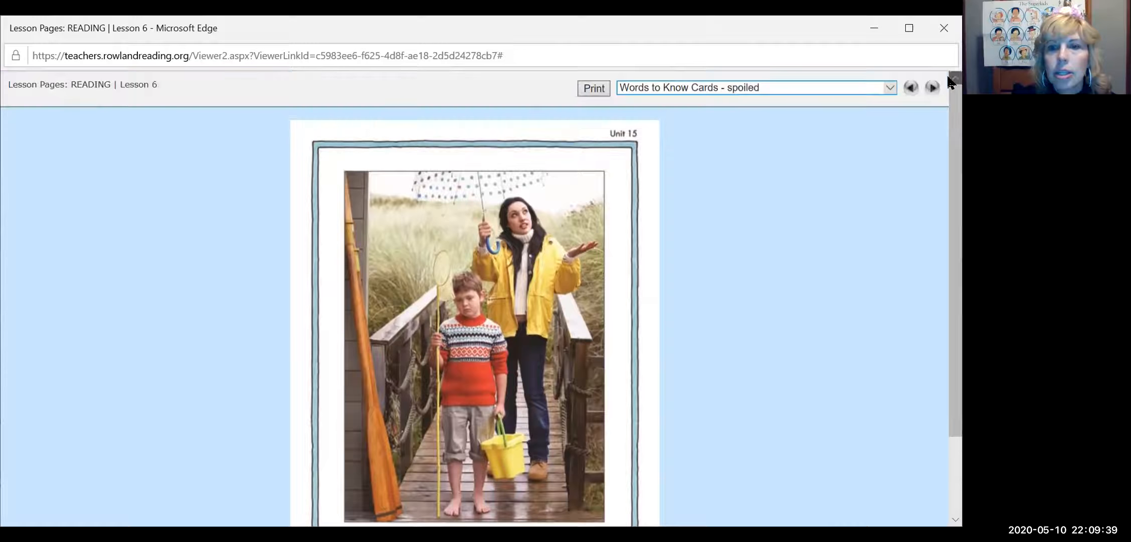
pyautogui.click(931, 87)
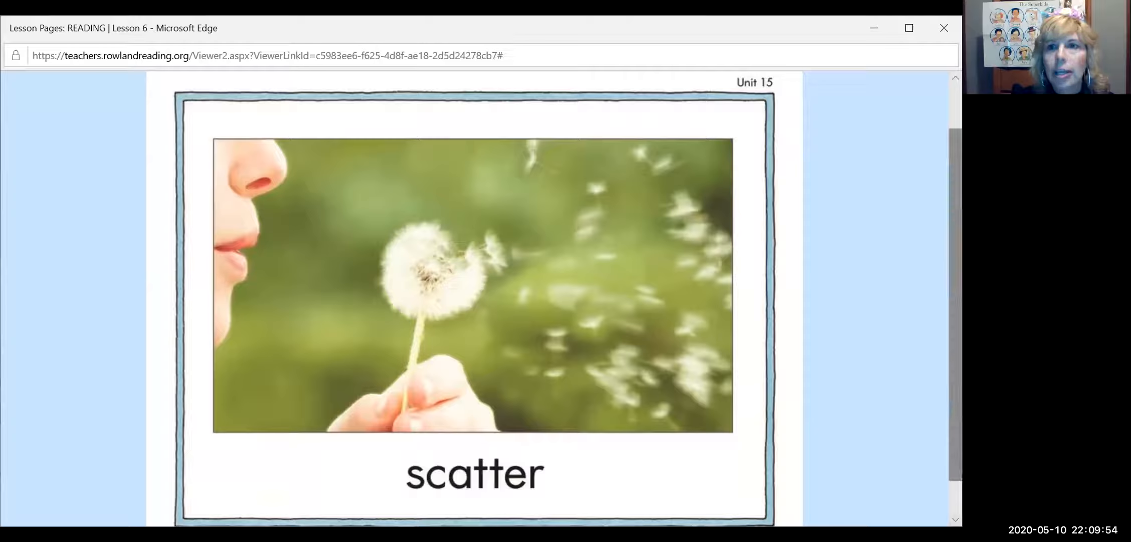
pyautogui.click(932, 87)
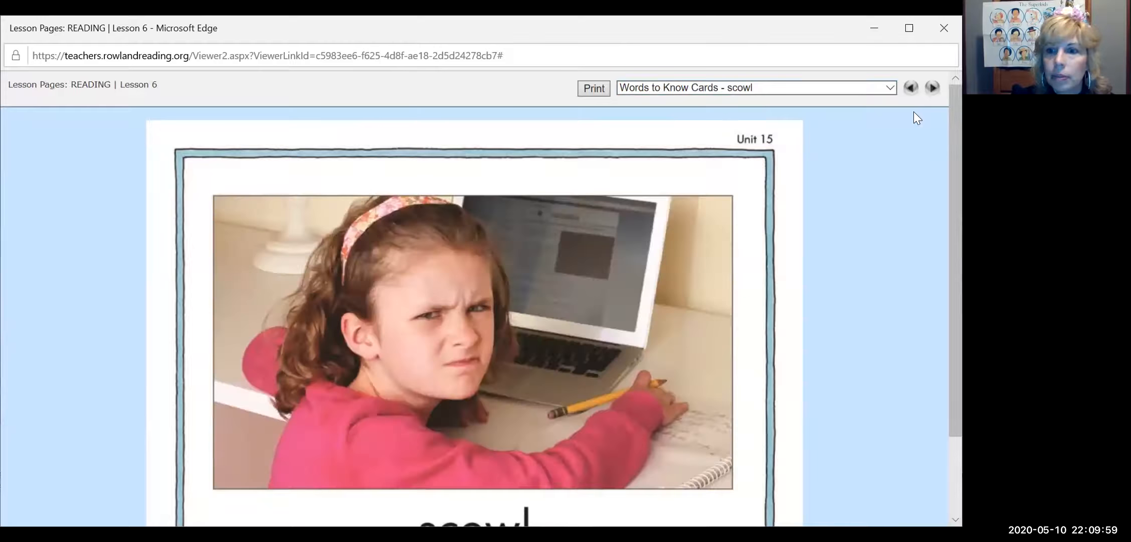
pyautogui.scroll(-3)
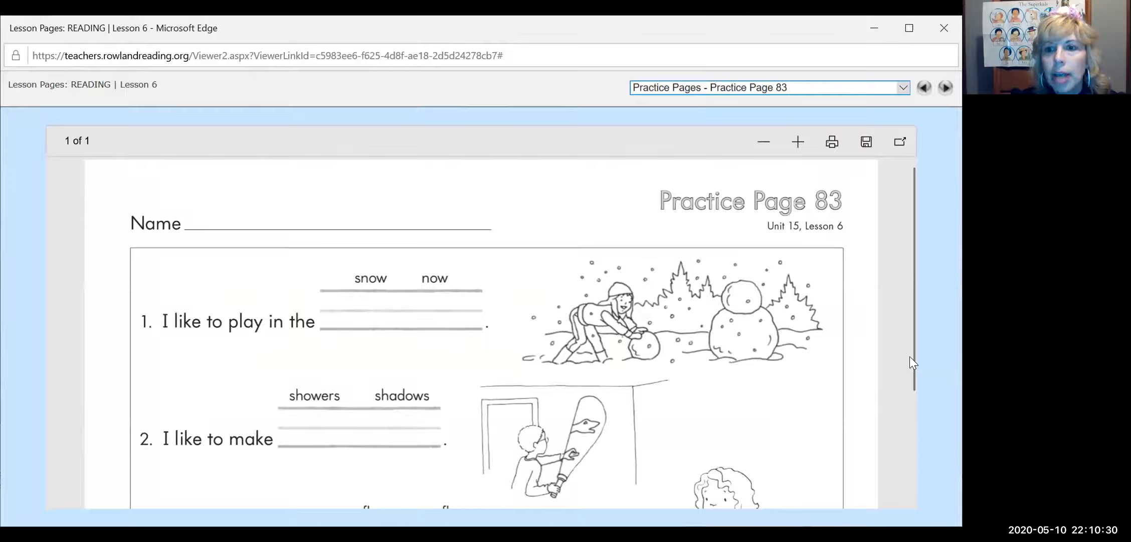
# - Scroll through Practice Page 83's four fill-in sentences and back up
pyautogui.scroll(-3)
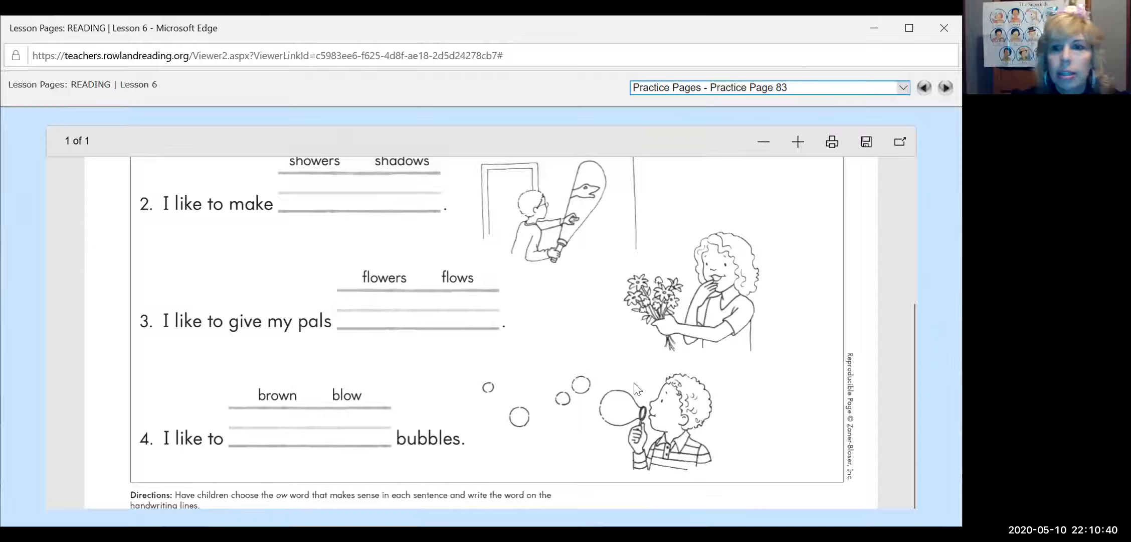
pyautogui.scroll(3)
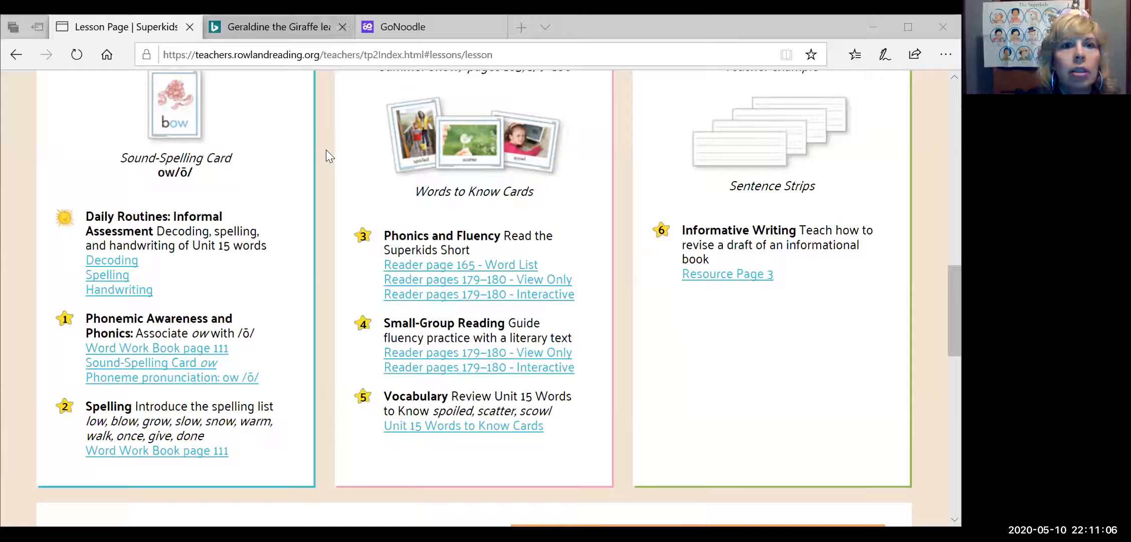
# - Switch to the Geraldine the Giraffe tab and start the ow spelling video
pyautogui.click(275, 27)
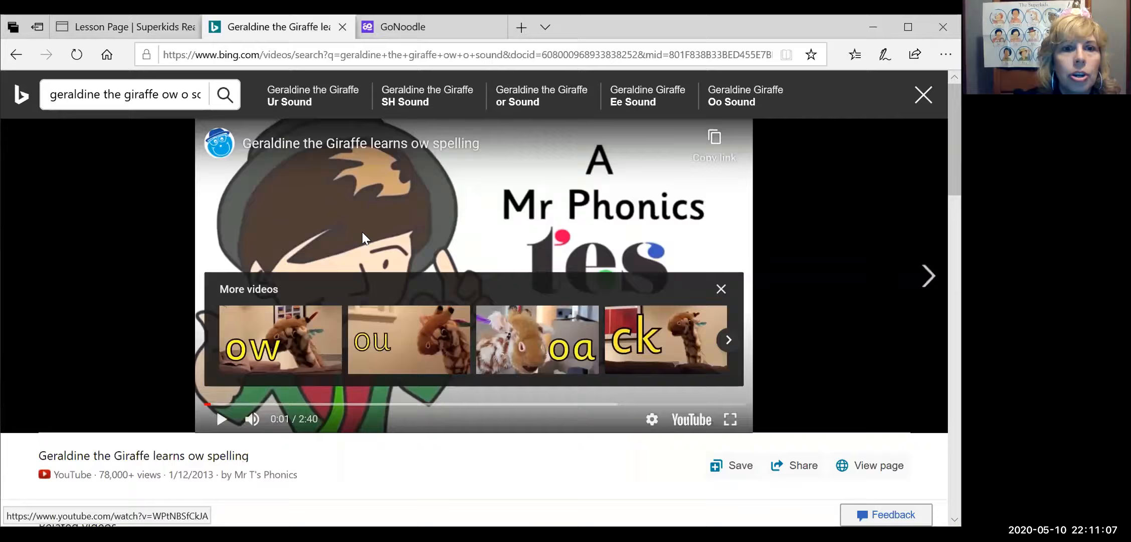
pyautogui.click(731, 418)
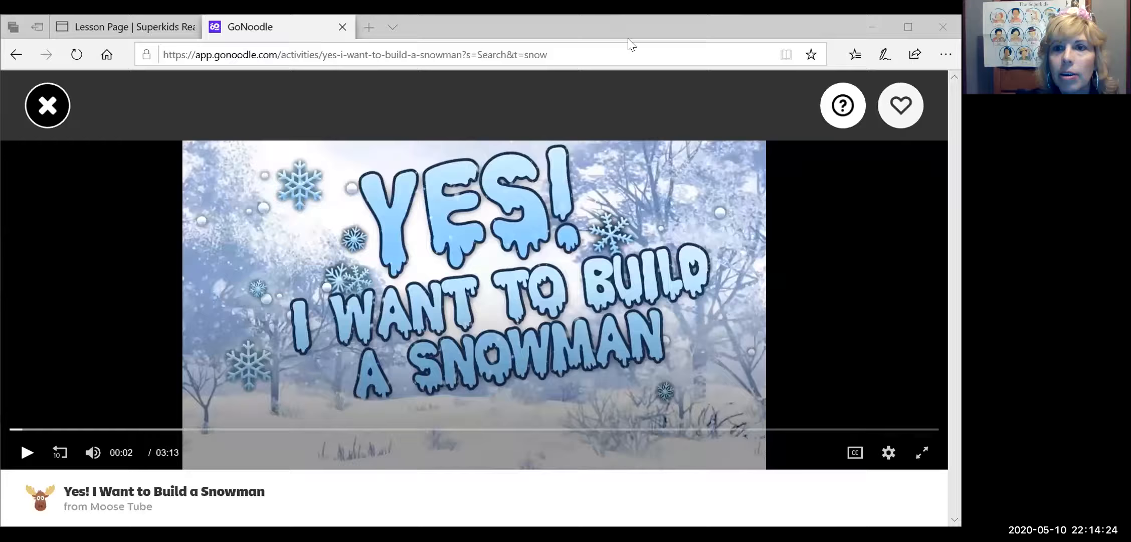
pyautogui.moveTo(169, 429)
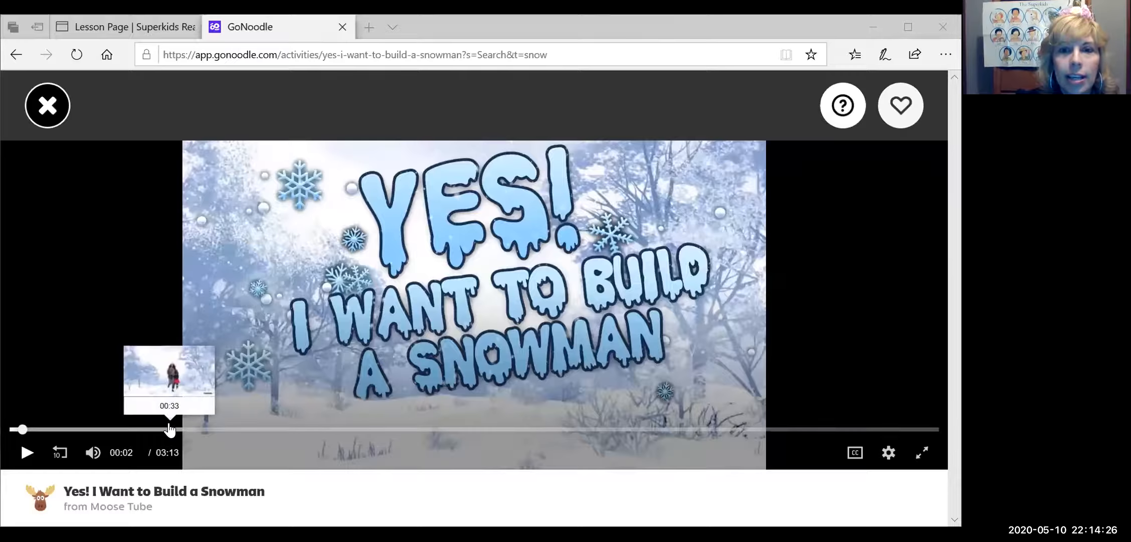
pyautogui.moveTo(27, 453)
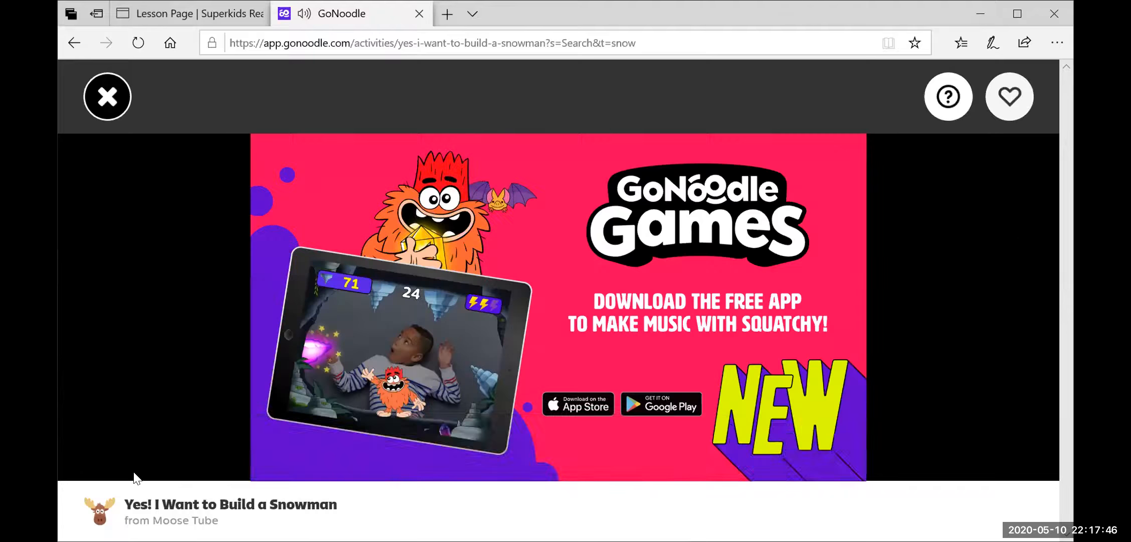
# - Scroll below the finished video to the 3/10 Level 5 progress bar
pyautogui.scroll(-3)
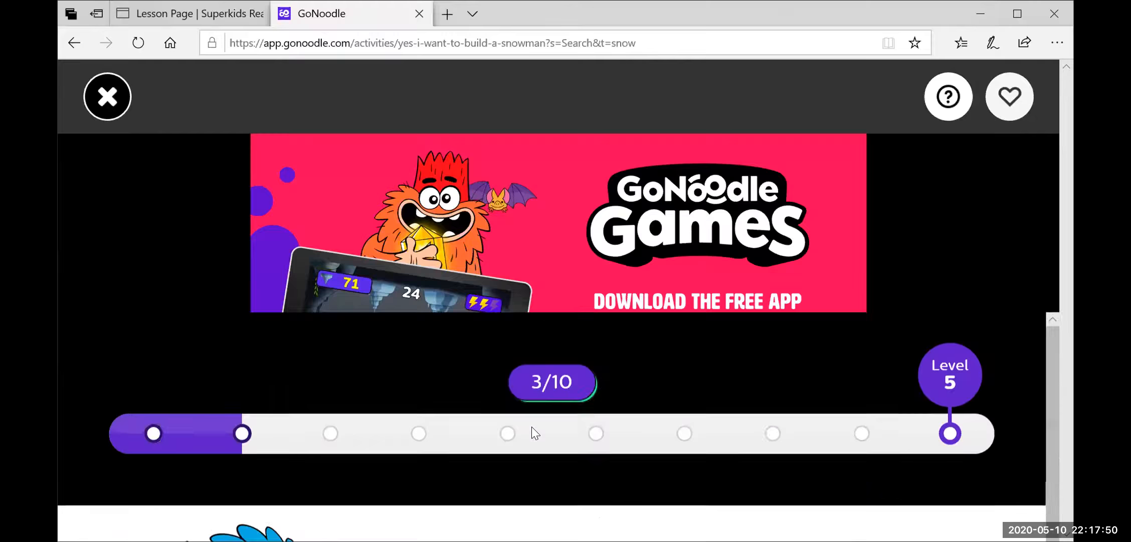